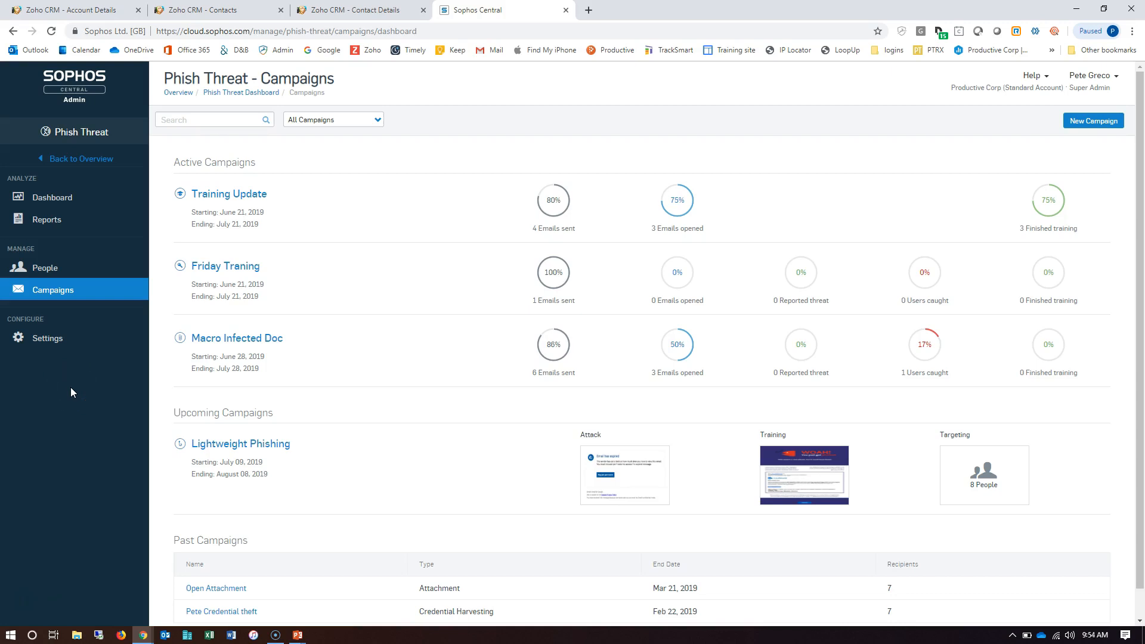
mouse_move(1093, 120)
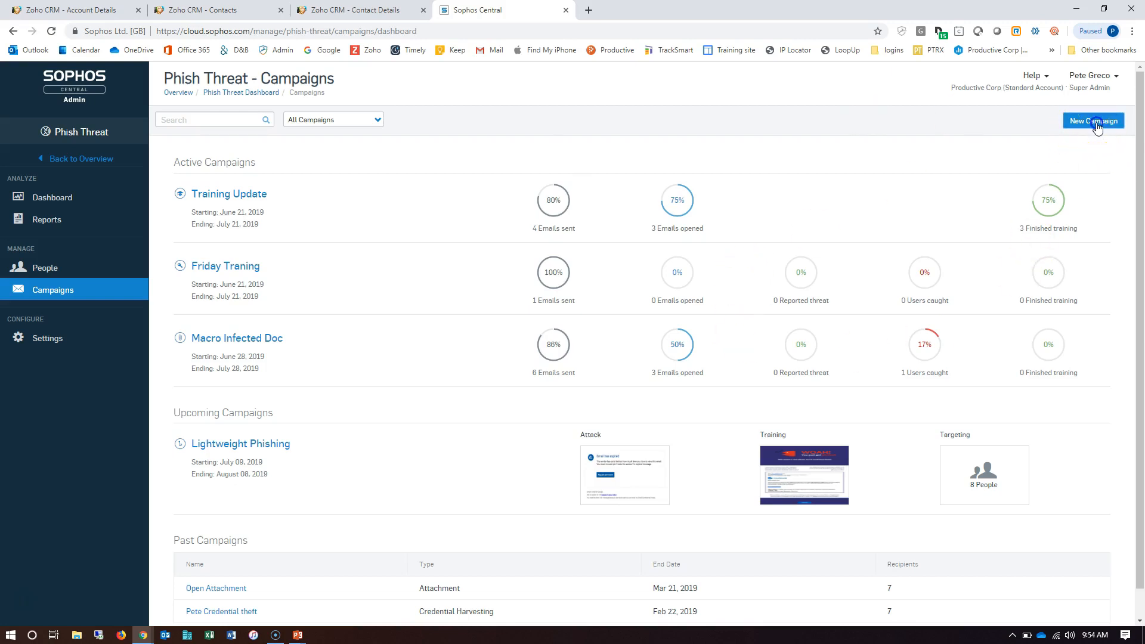
- Create a new credential-harvesting campaign named 'Password Attack' and continue to attack selection
click(1093, 121)
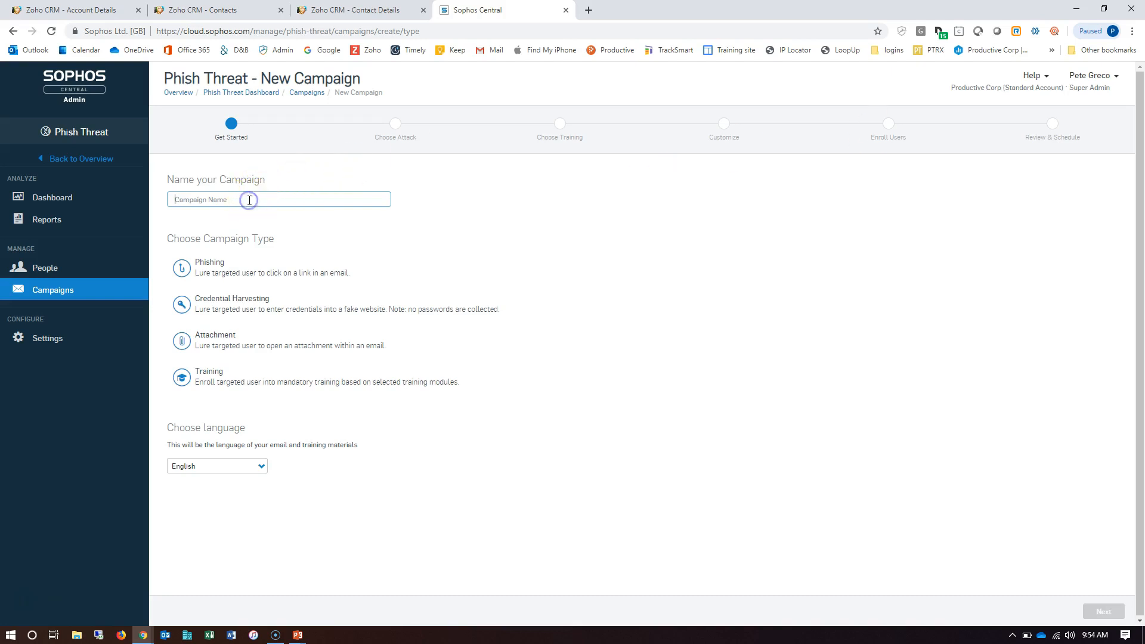
text(Password Attack)
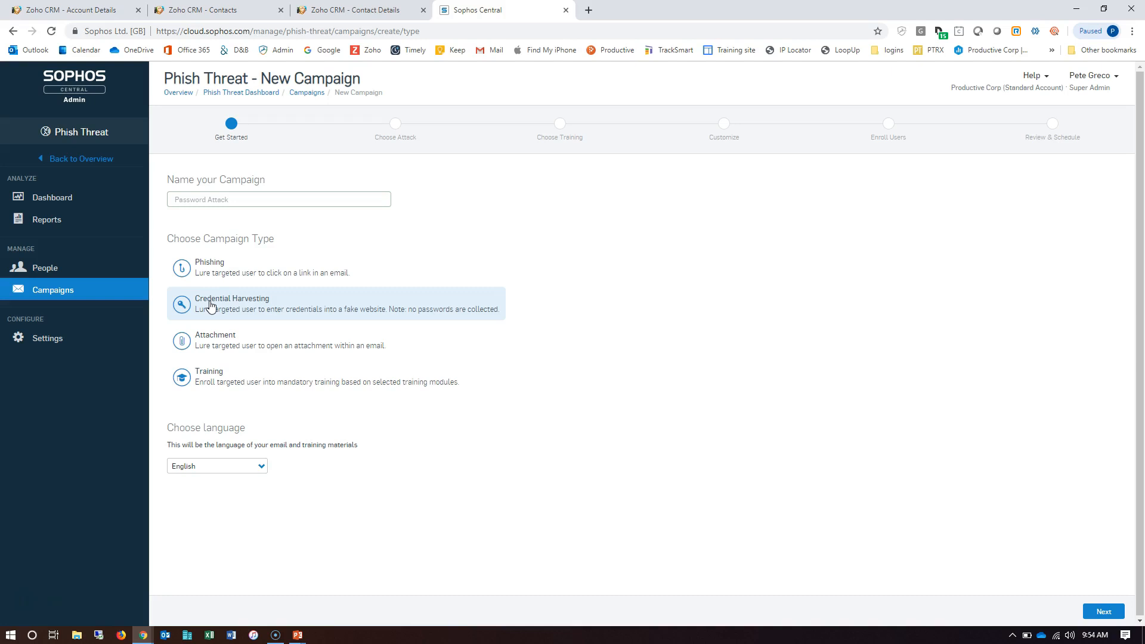
mouse_move(1041, 596)
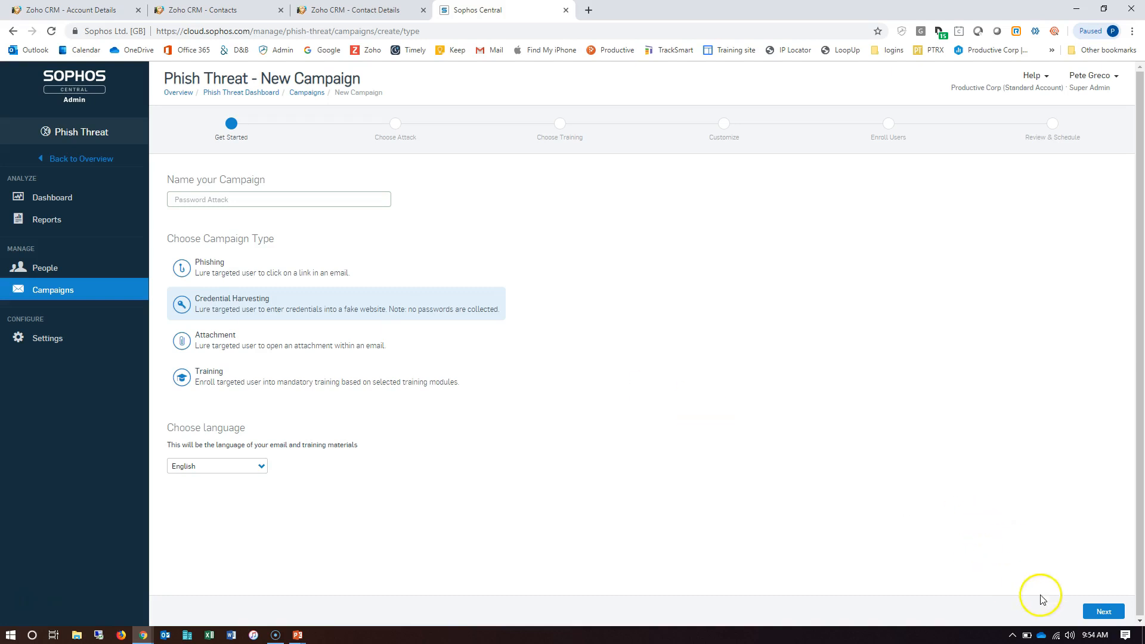
click(1103, 611)
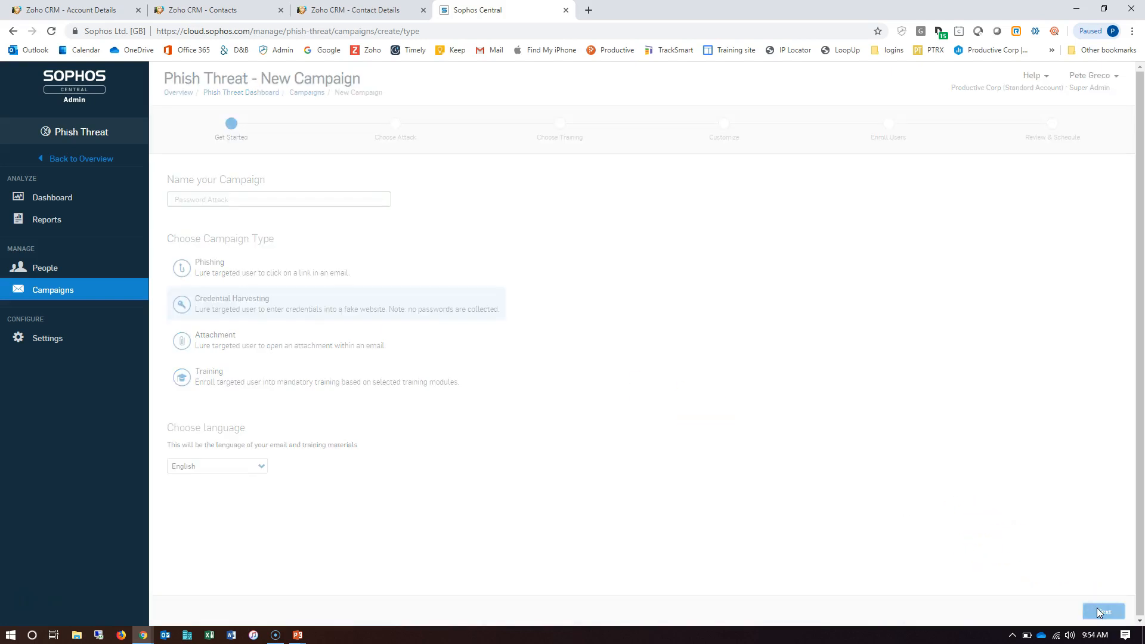
- Filter the attack templates by difficulty so only Hard attacks are listed
click(1103, 611)
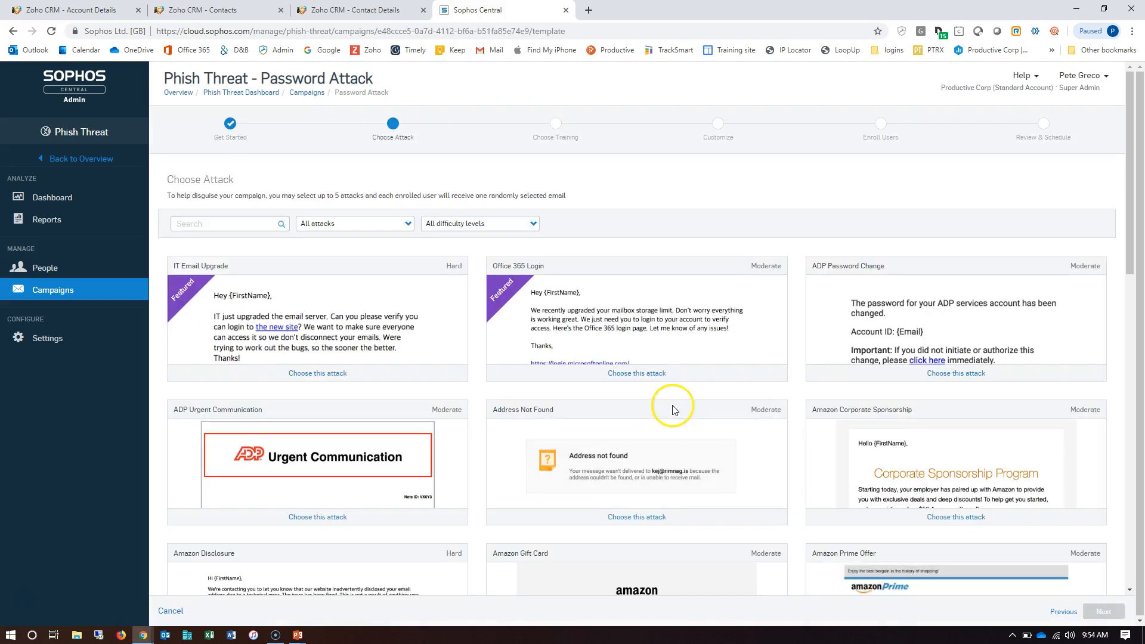
mouse_move(306, 217)
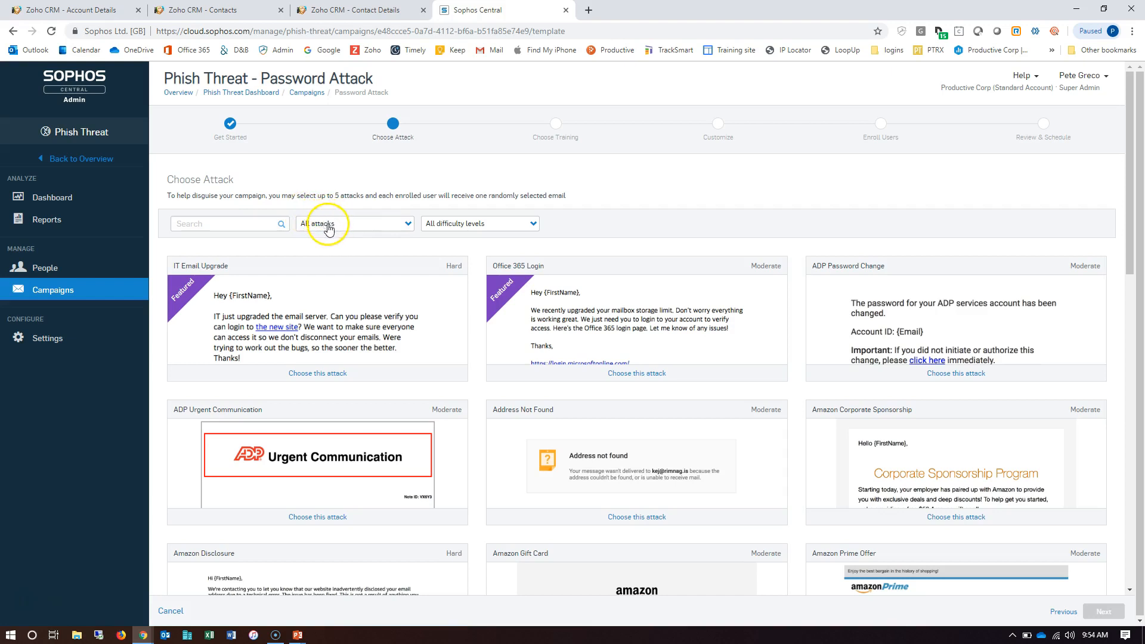
click(354, 223)
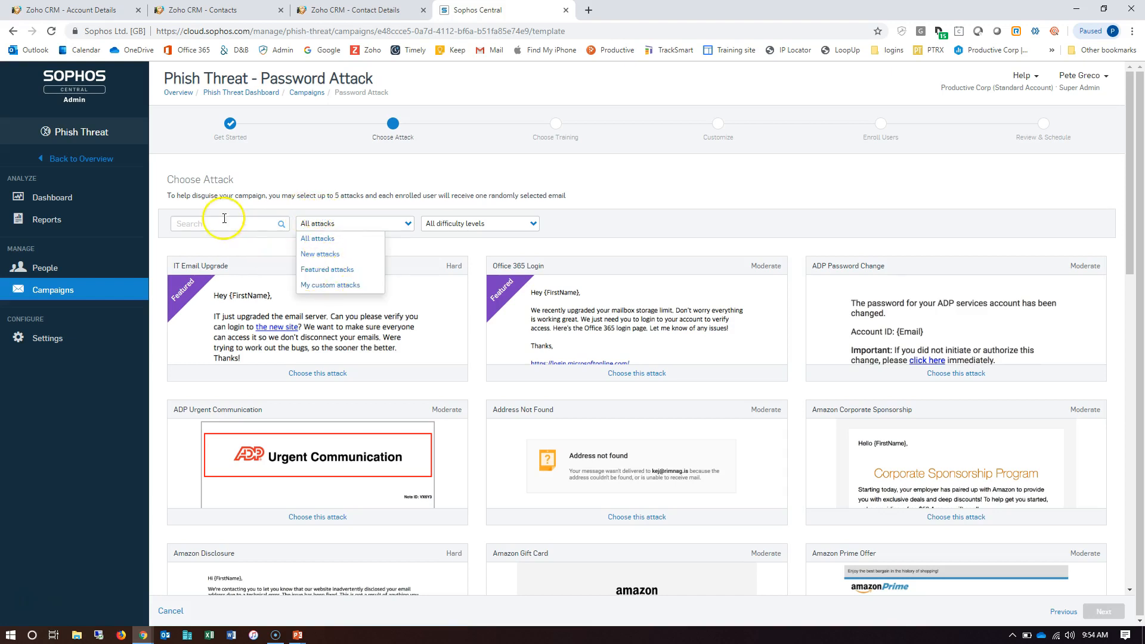
mouse_move(319, 254)
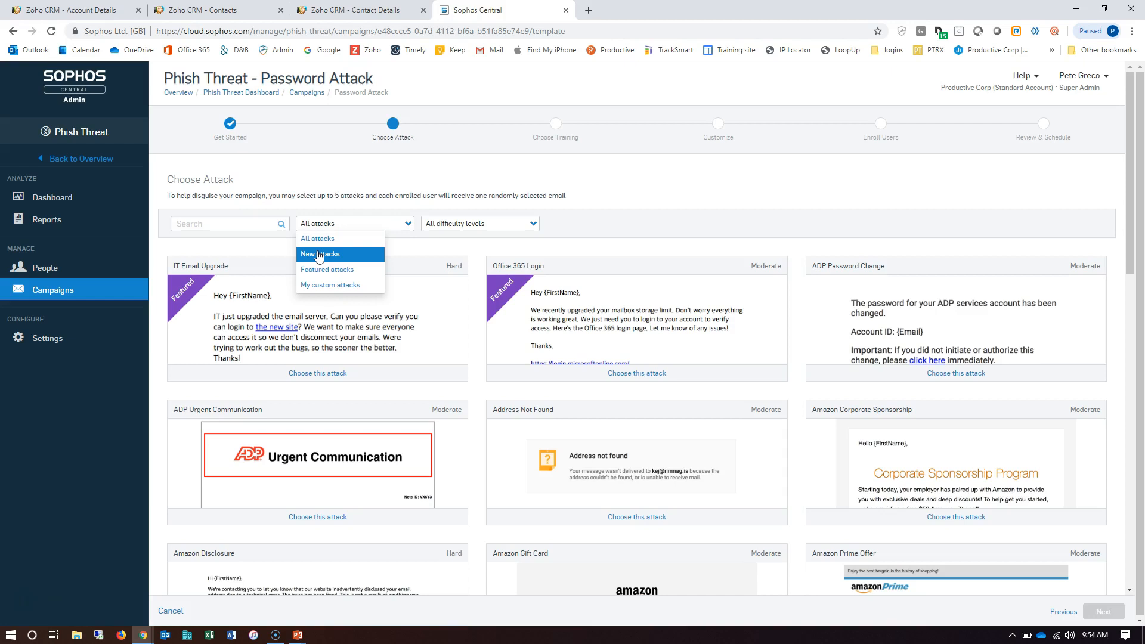
mouse_move(329, 285)
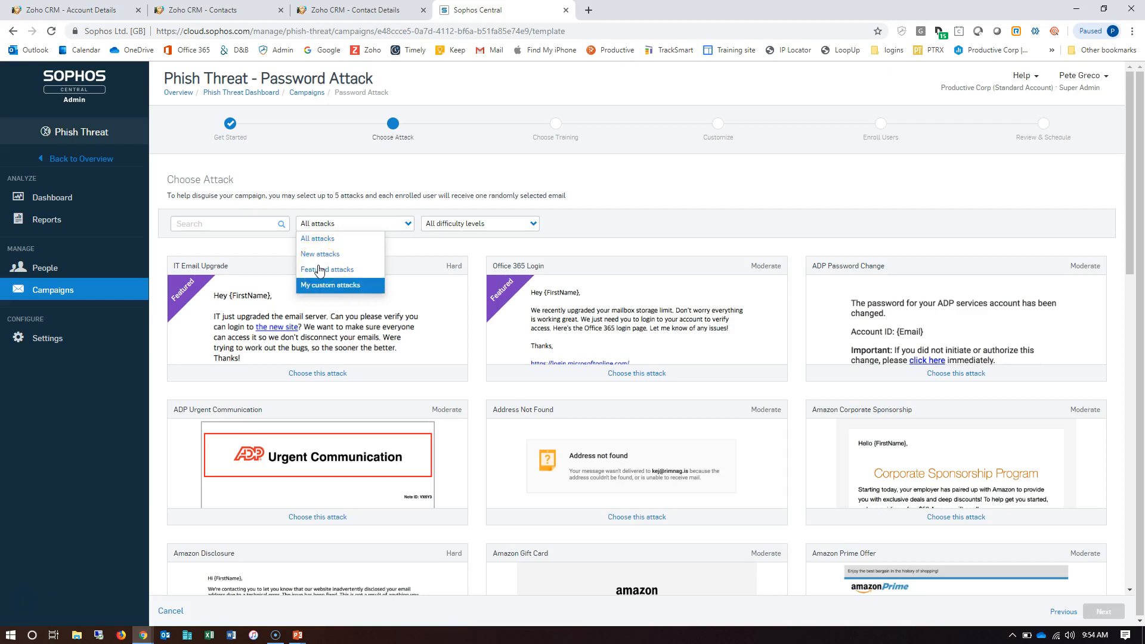
click(479, 224)
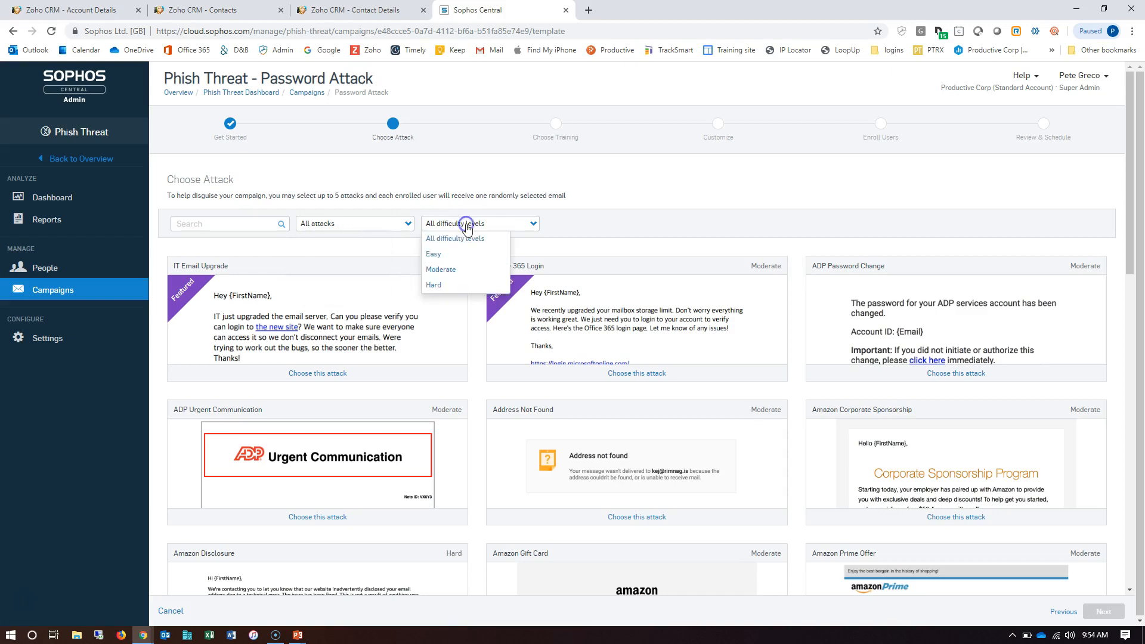
mouse_move(435, 285)
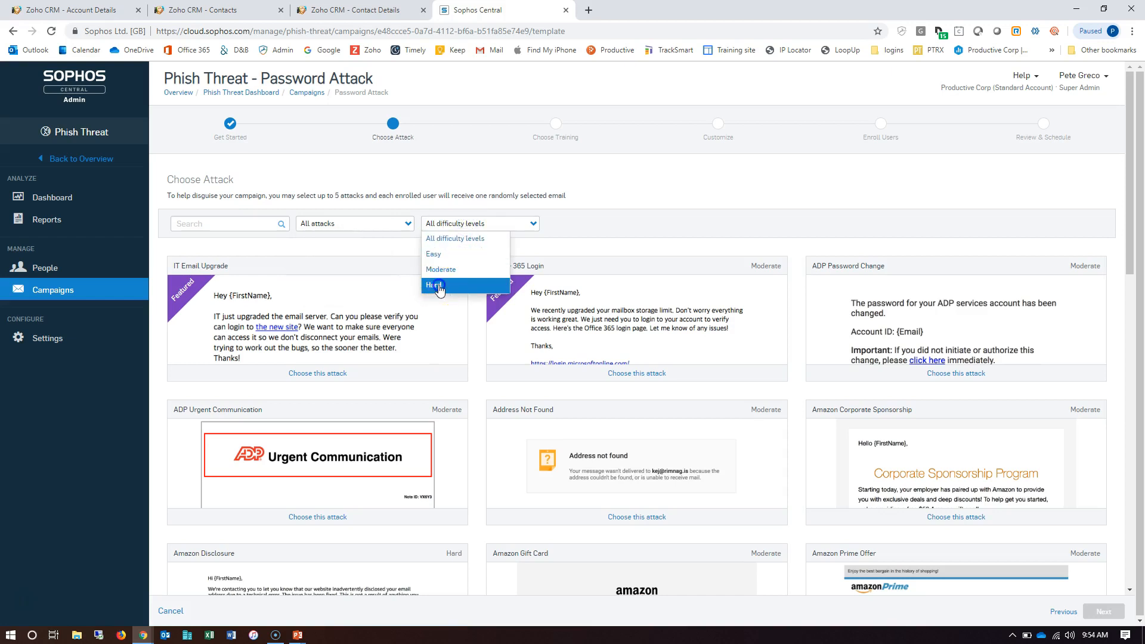
click(433, 285)
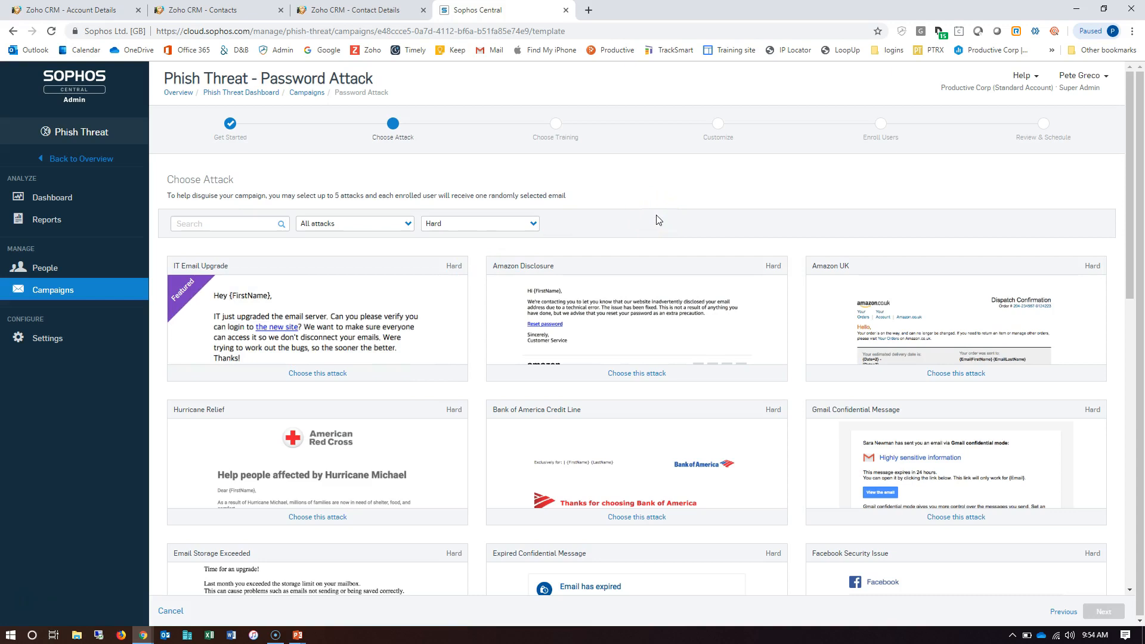
mouse_move(1118, 222)
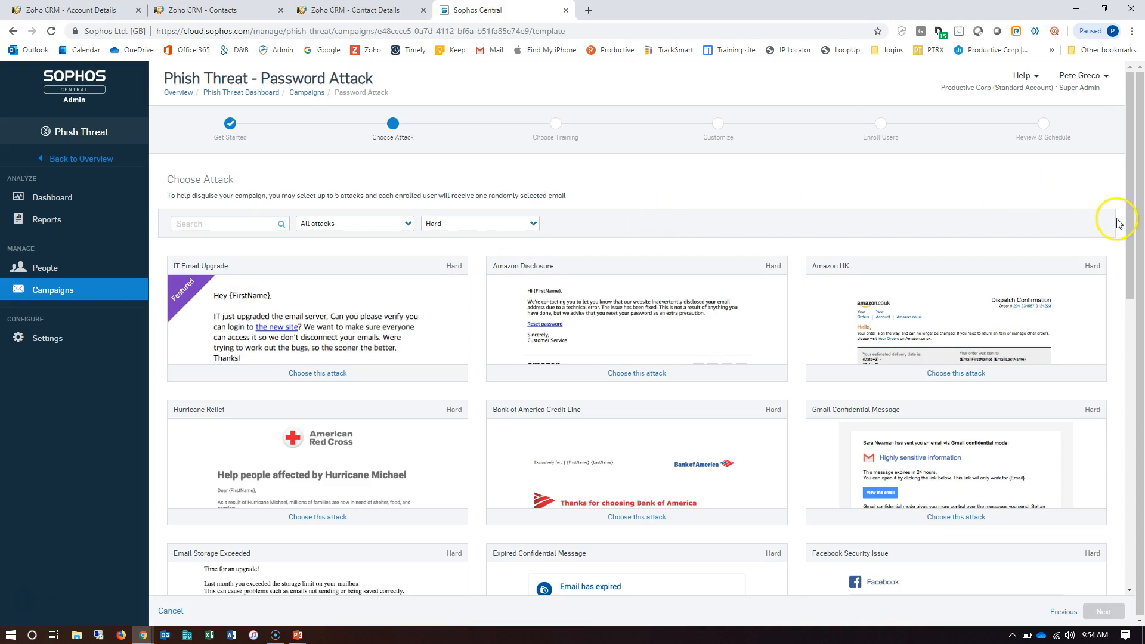
- Preview LinkedIn Closed Account, choose it as the attack, and continue to training
scroll(down, 3)
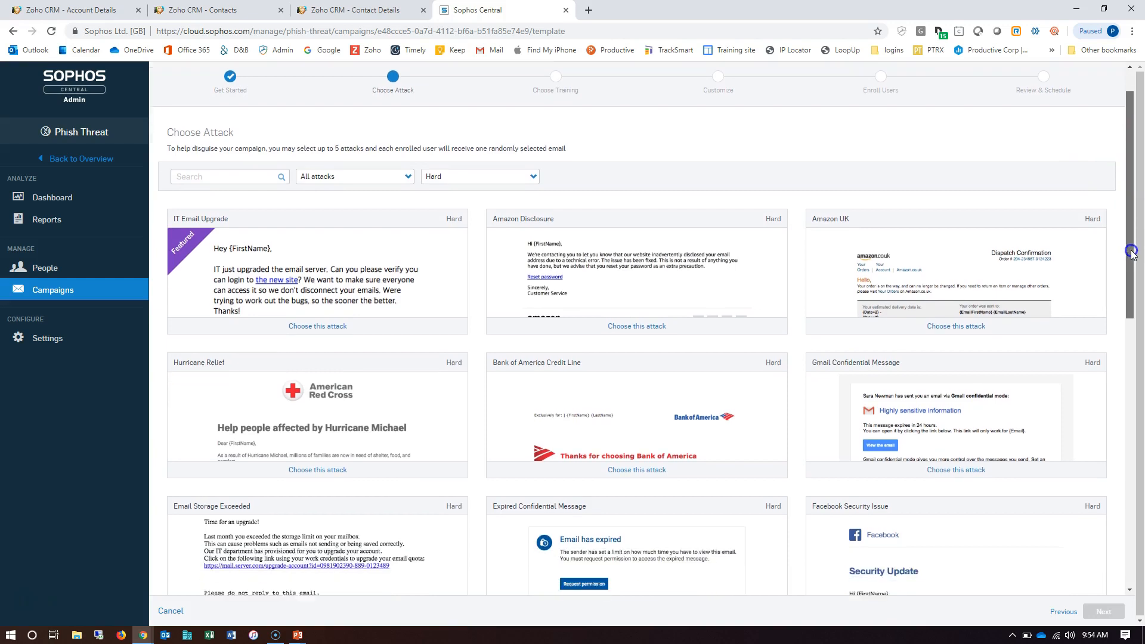
scroll(down, 3)
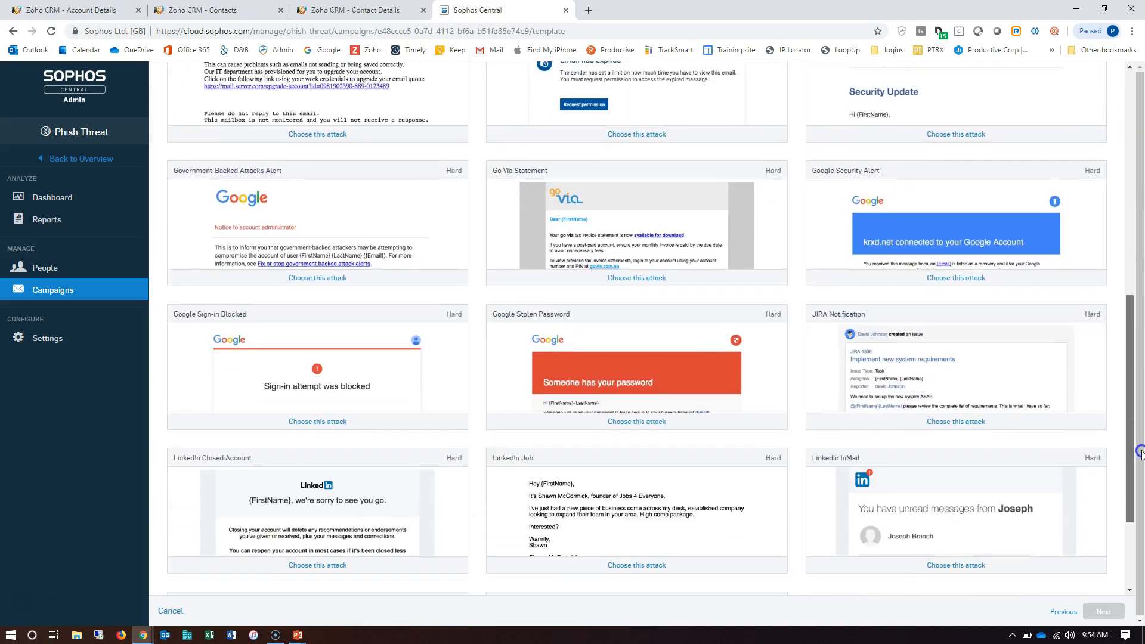
scroll(down, 3)
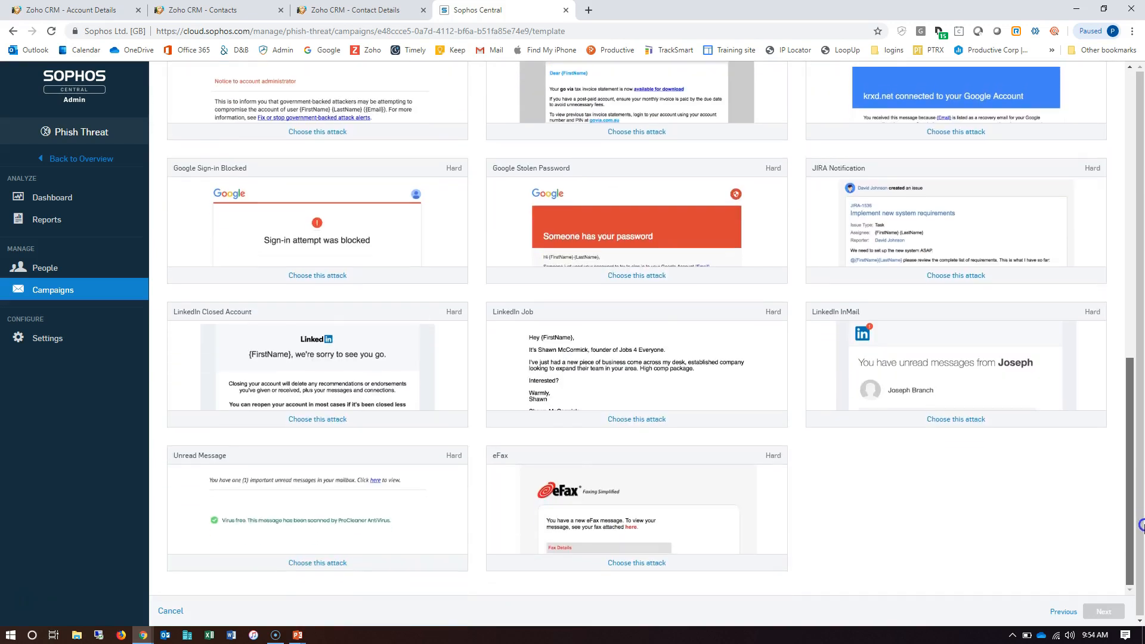
mouse_move(295, 341)
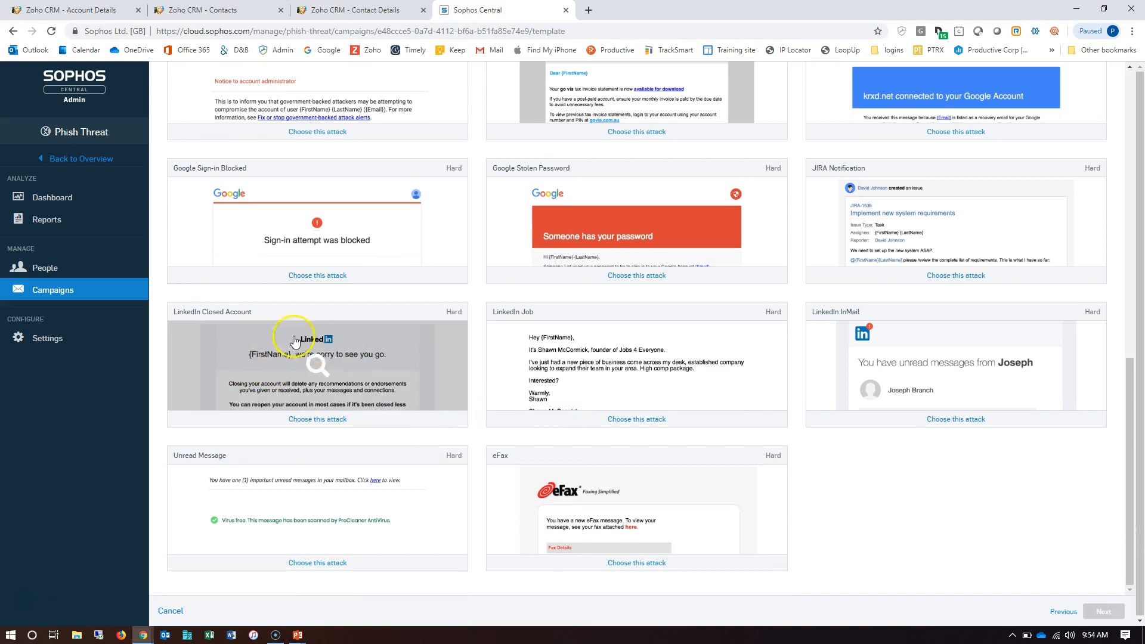
mouse_move(332, 344)
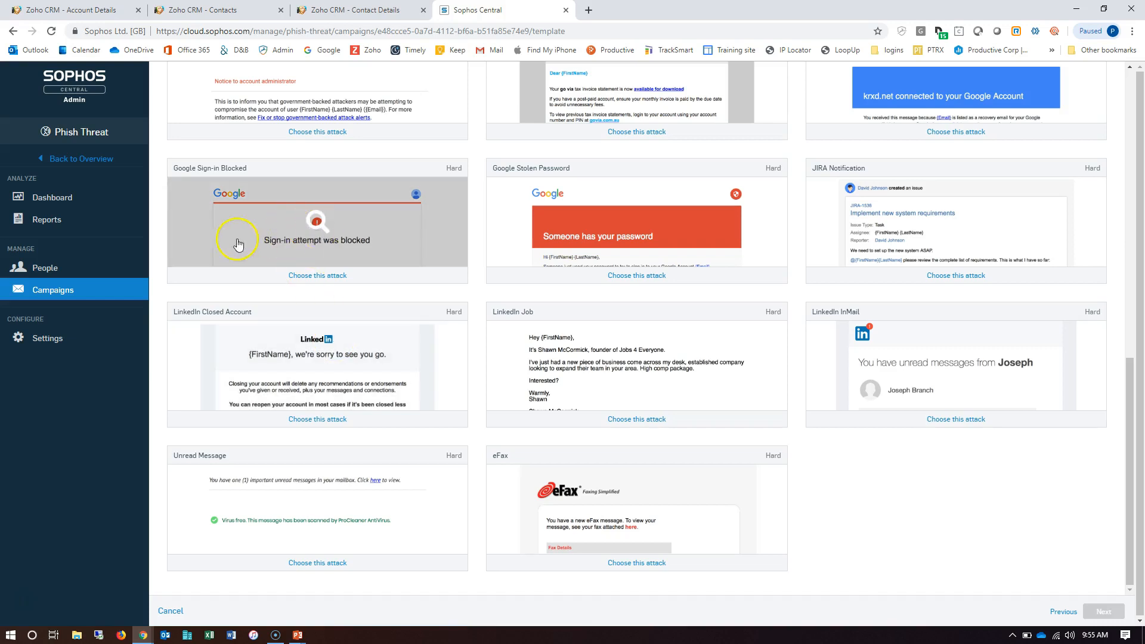
mouse_move(280, 406)
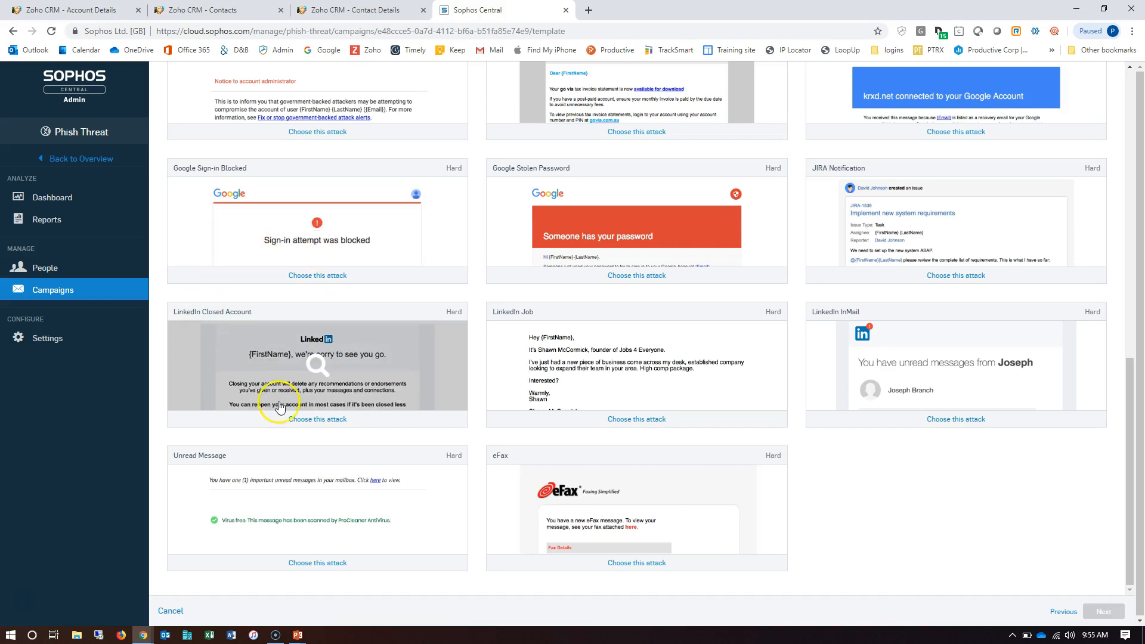
mouse_move(320, 359)
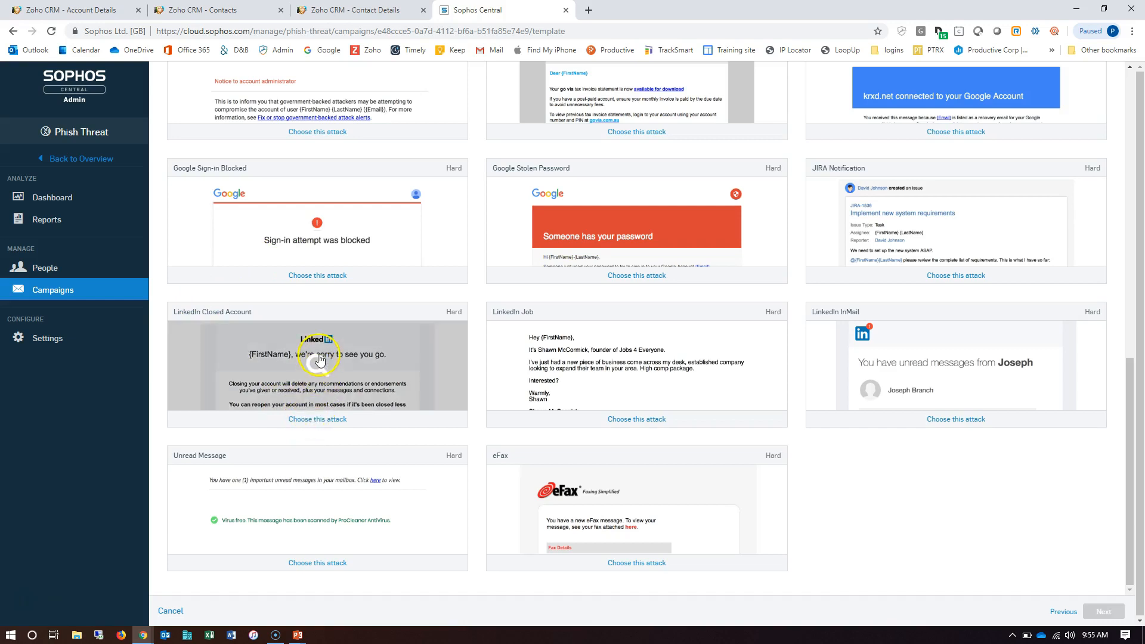
click(317, 363)
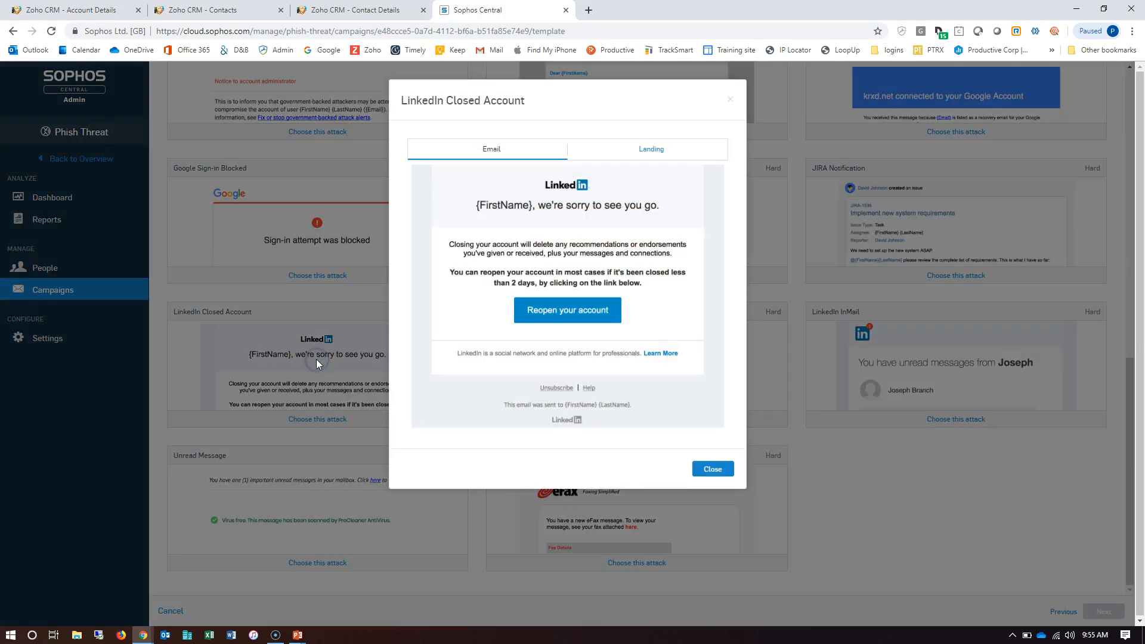
mouse_move(597, 289)
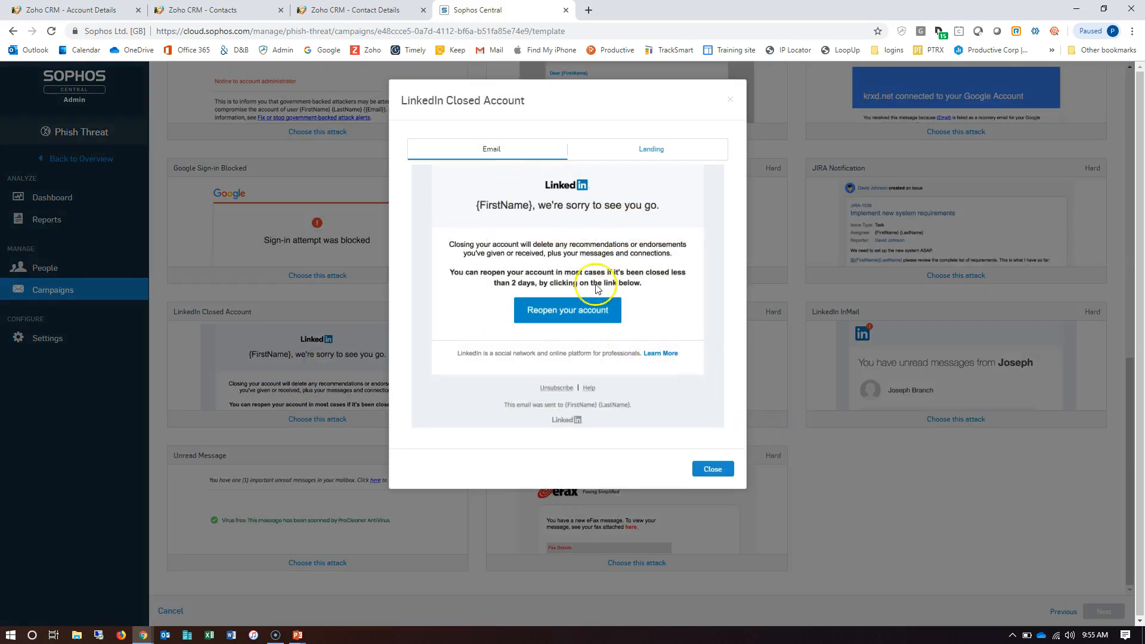
click(710, 469)
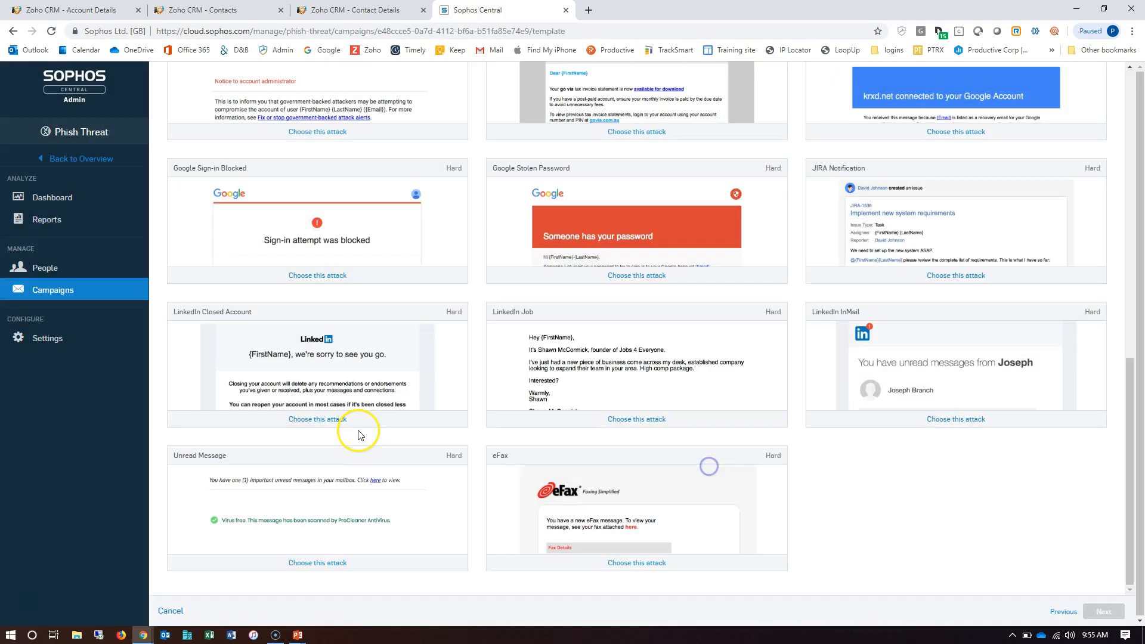
click(316, 419)
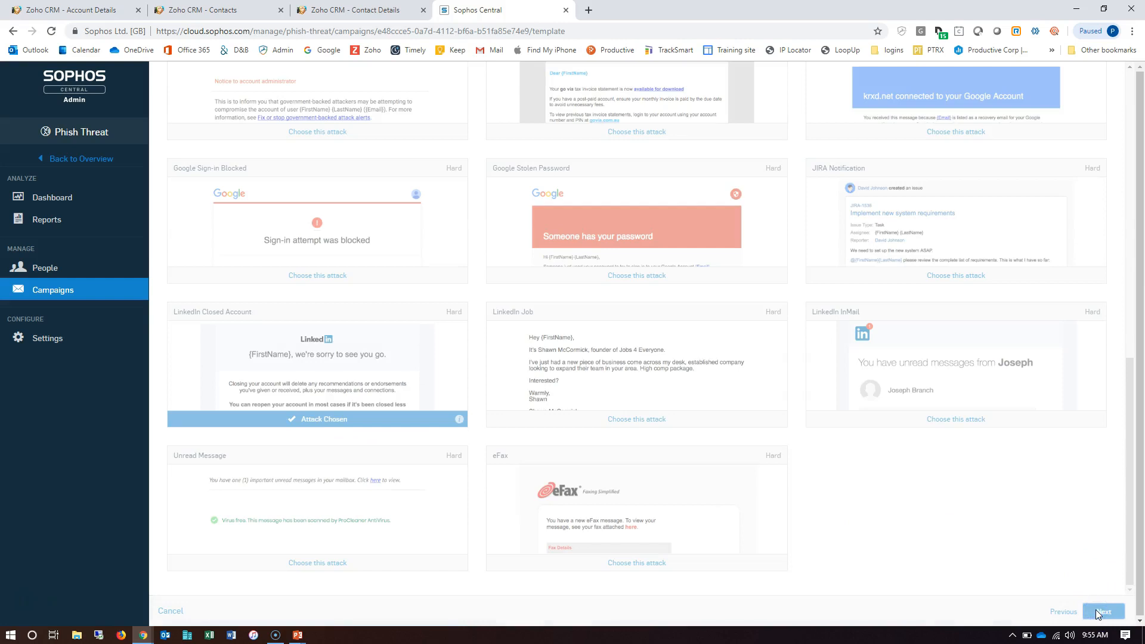
click(1103, 611)
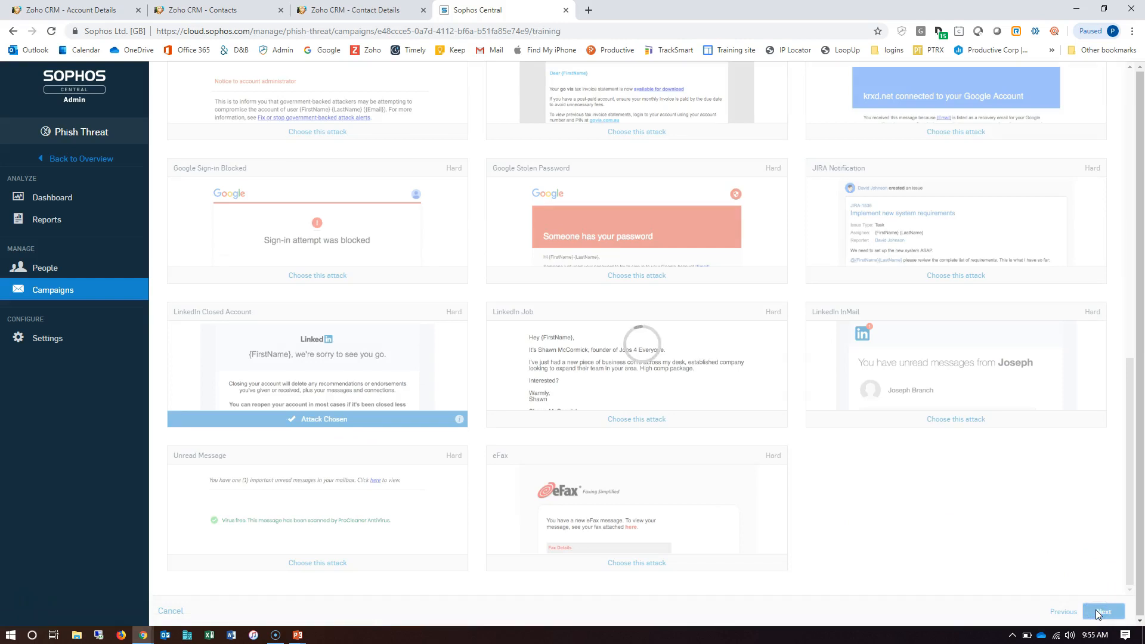
click(1103, 611)
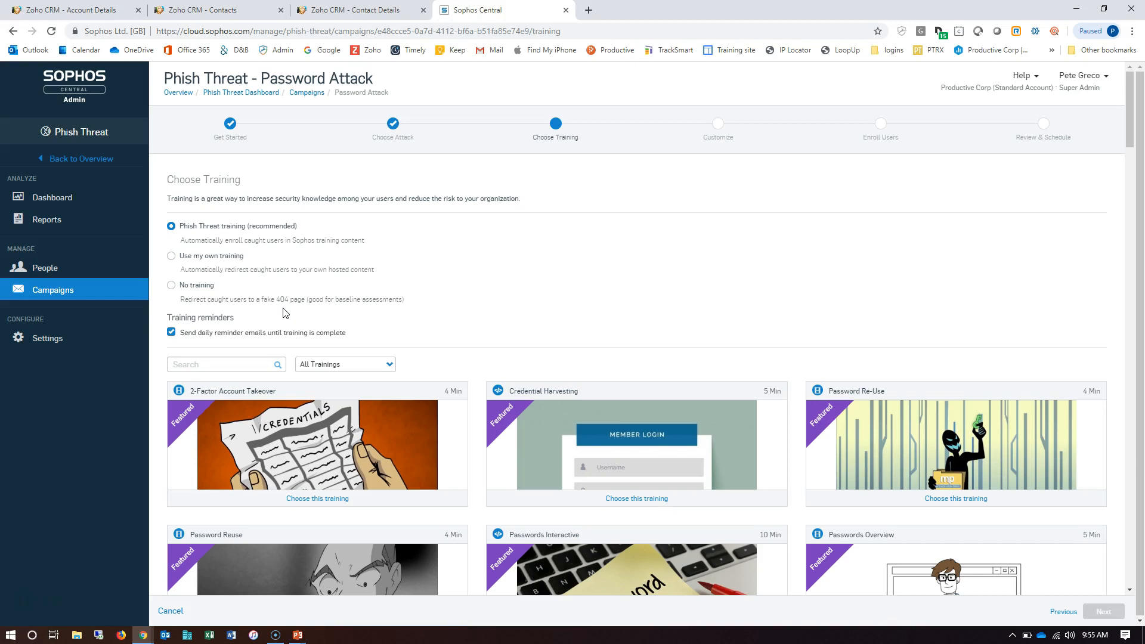
mouse_move(222, 298)
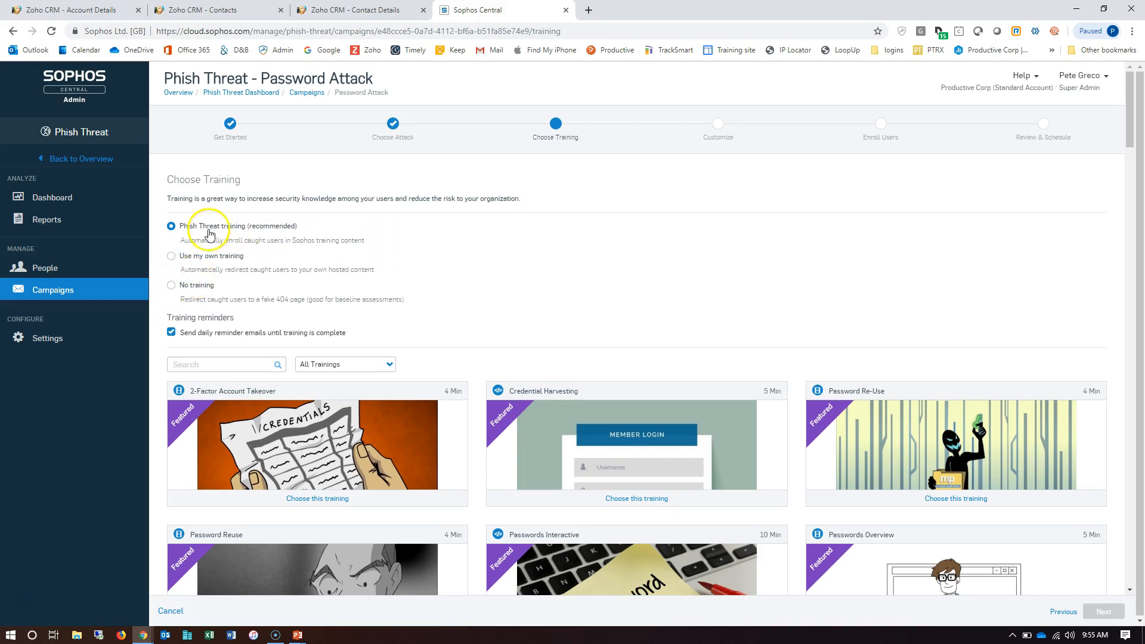
mouse_move(404, 423)
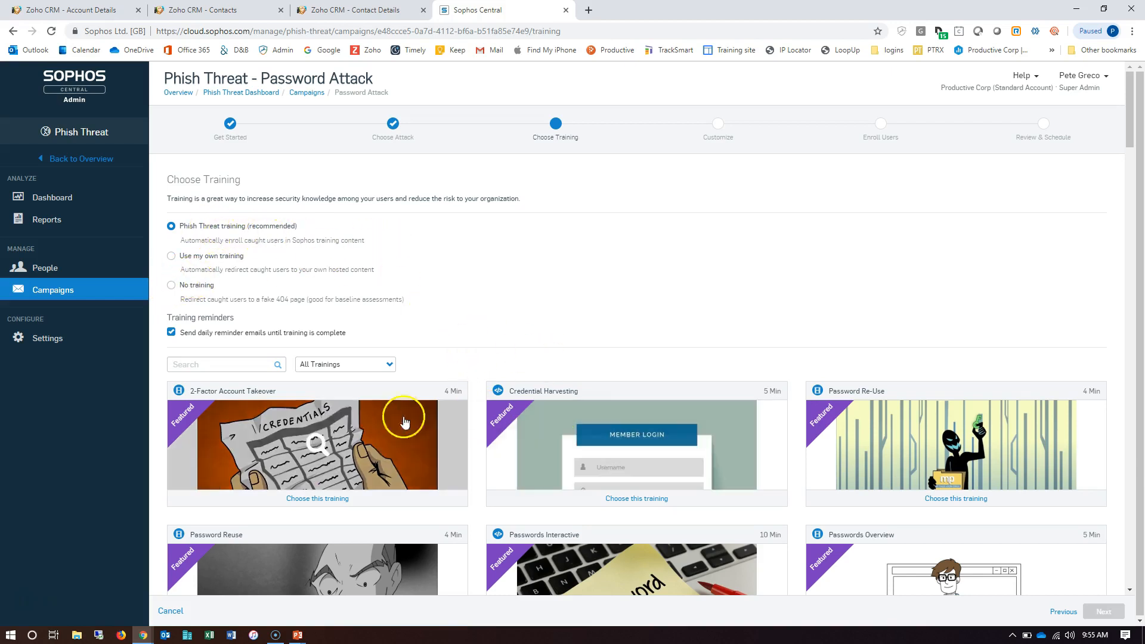
mouse_move(543, 264)
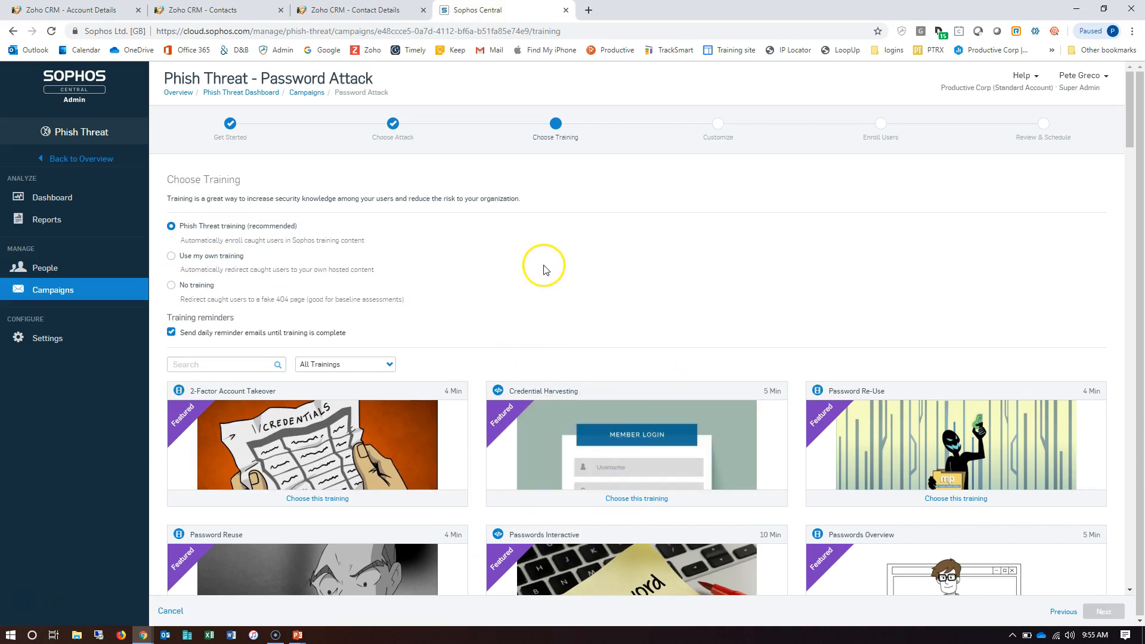
mouse_move(210, 254)
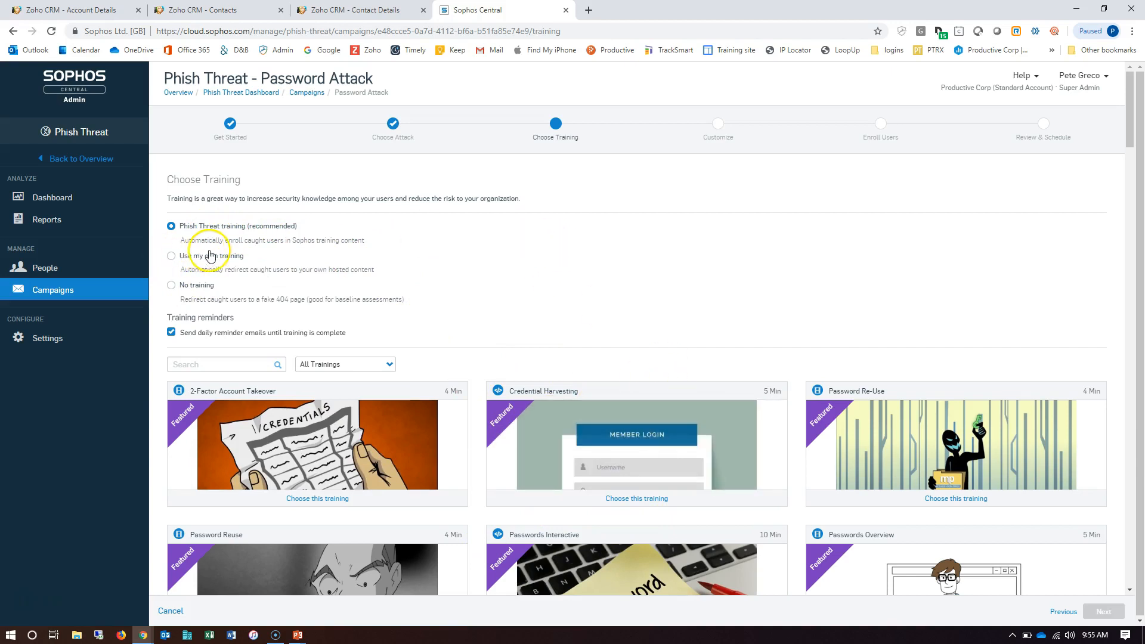
mouse_move(433, 294)
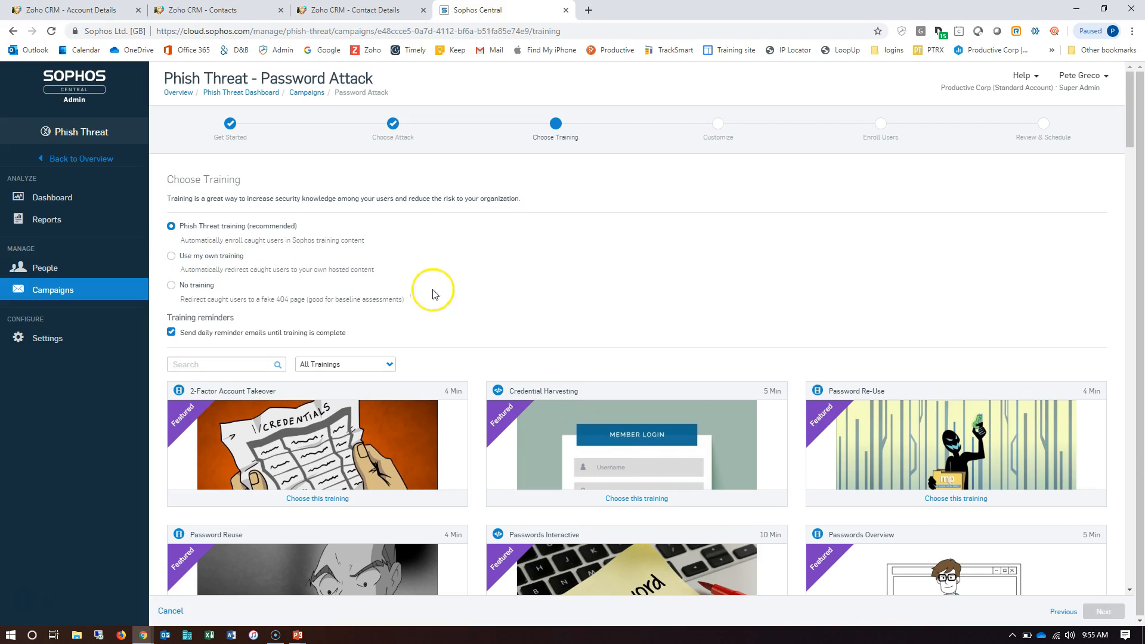
mouse_move(550, 258)
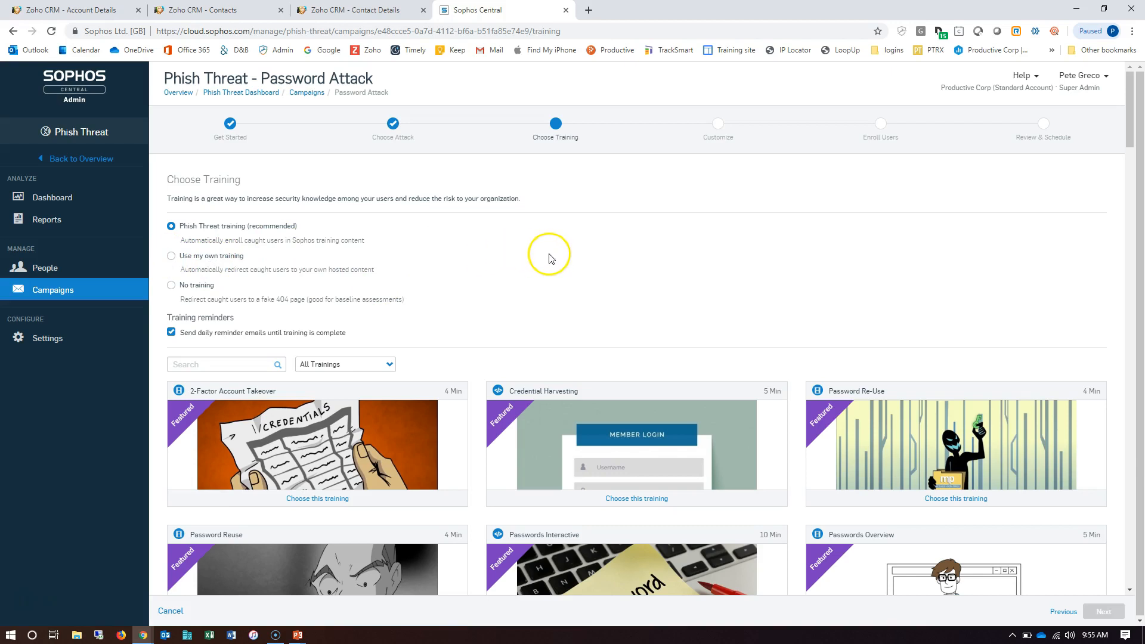
mouse_move(550, 260)
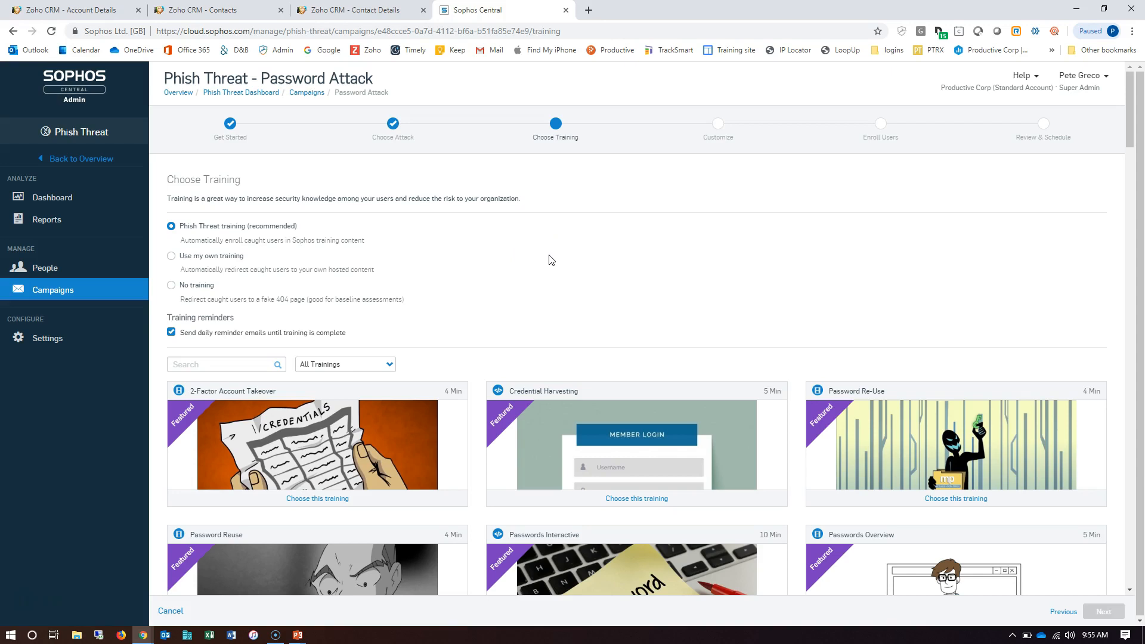
mouse_move(549, 255)
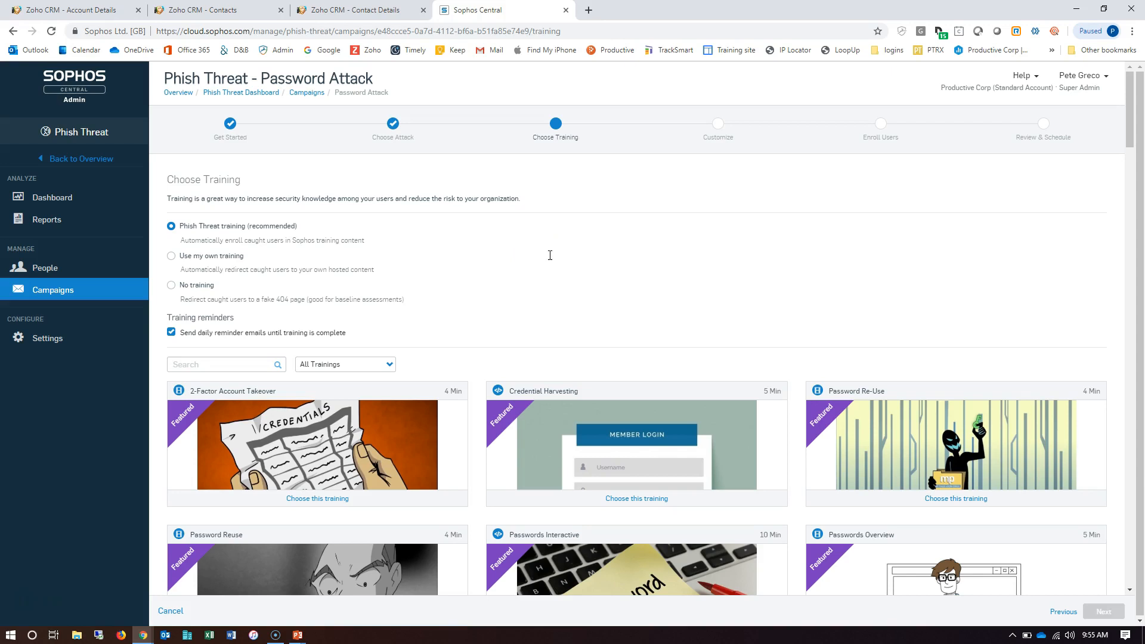
- Preview and choose Social Media Interactive as training, then advance to Customize
scroll(down, 3)
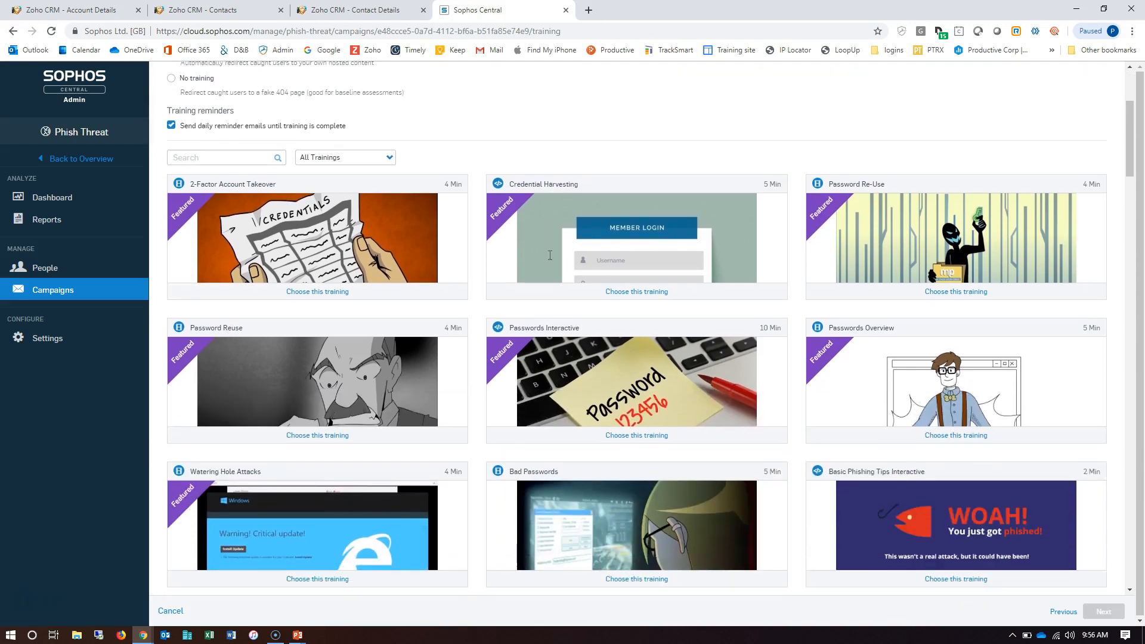
scroll(down, 3)
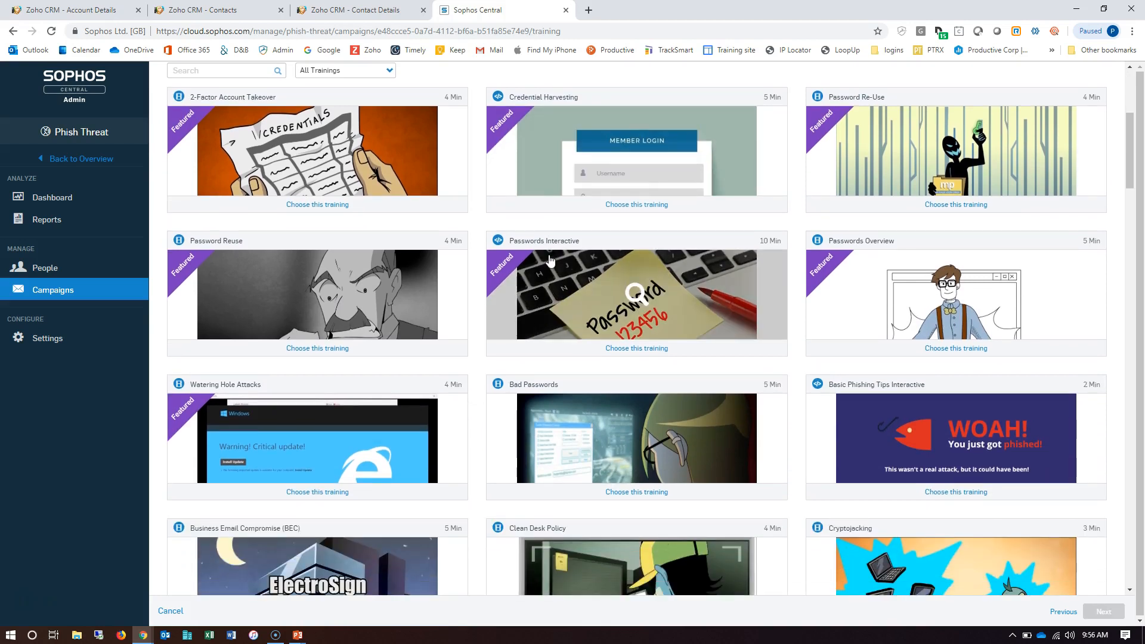
scroll(down, 3)
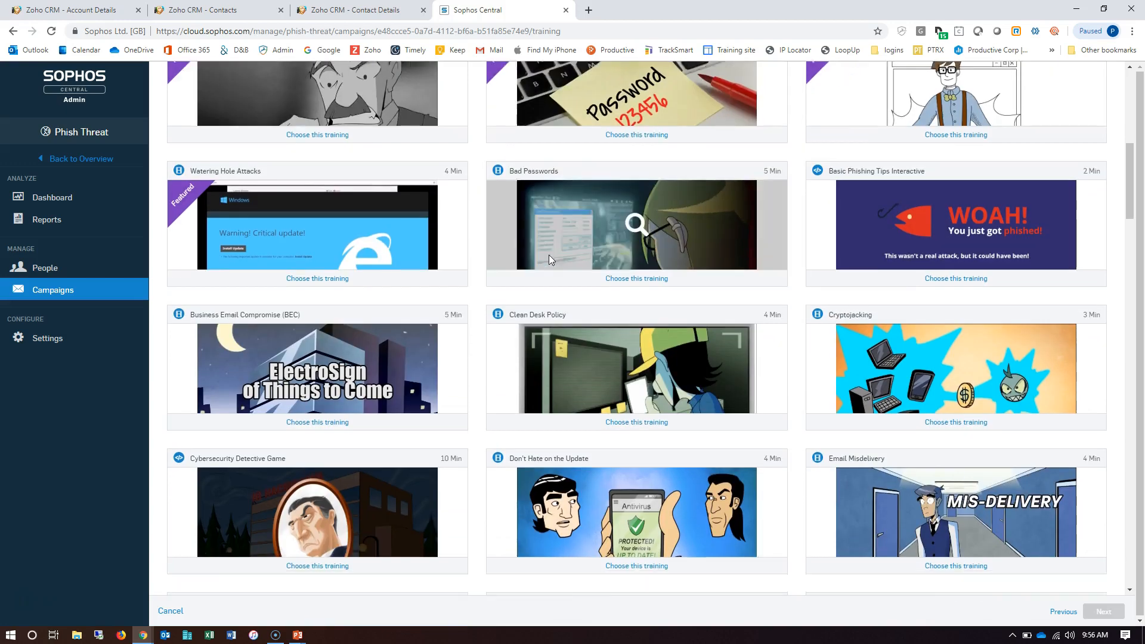
scroll(down, 3)
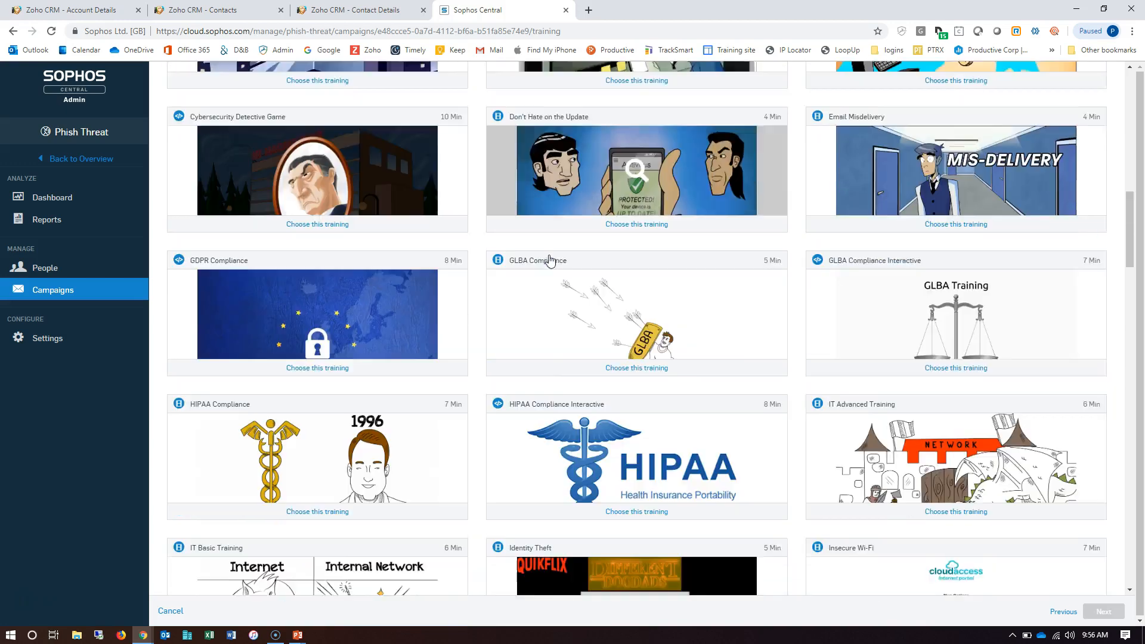
scroll(down, 3)
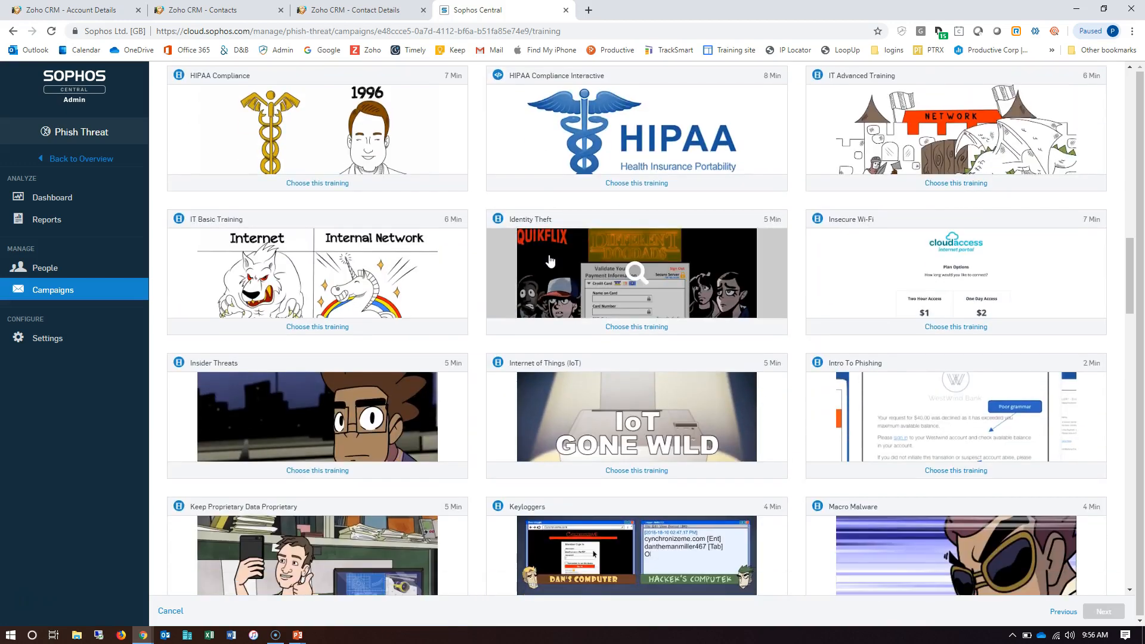
scroll(down, 3)
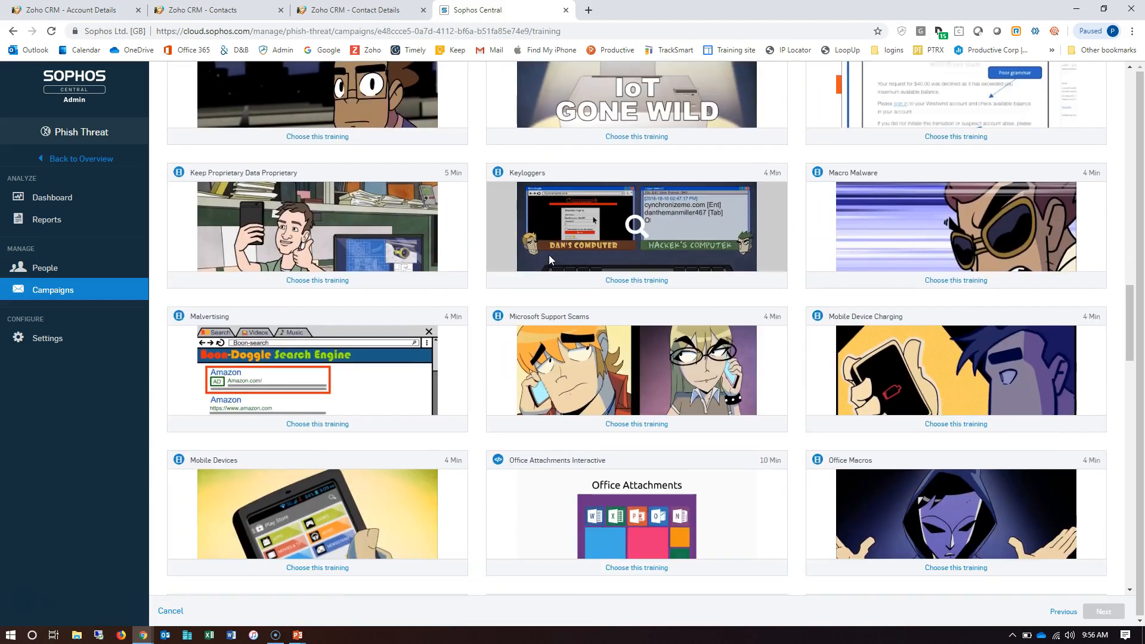
scroll(down, 3)
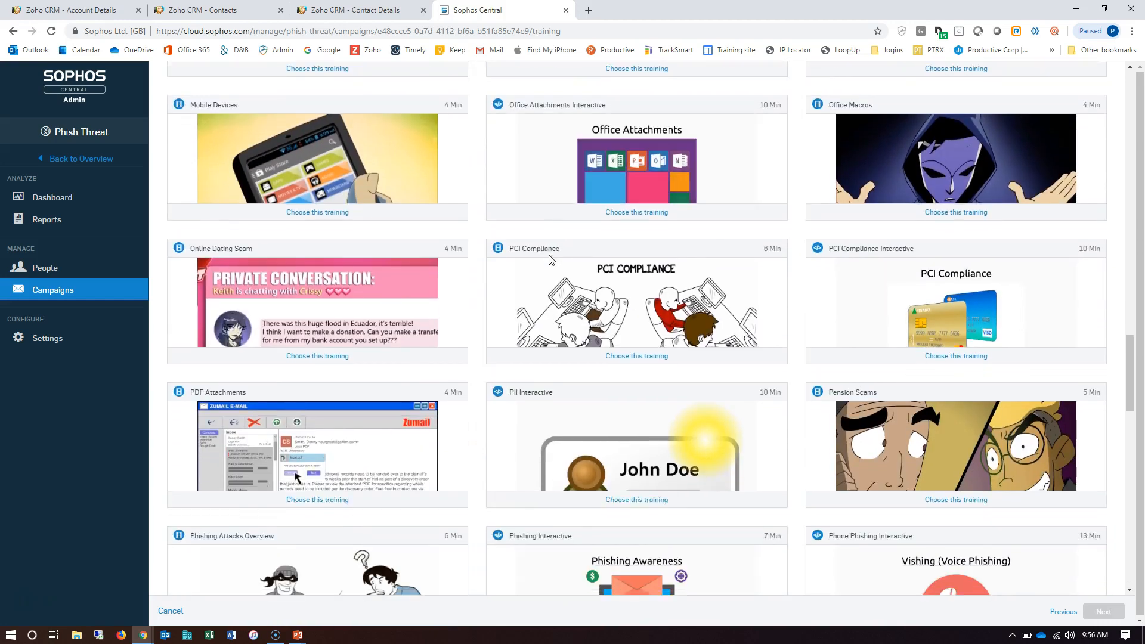
scroll(down, 3)
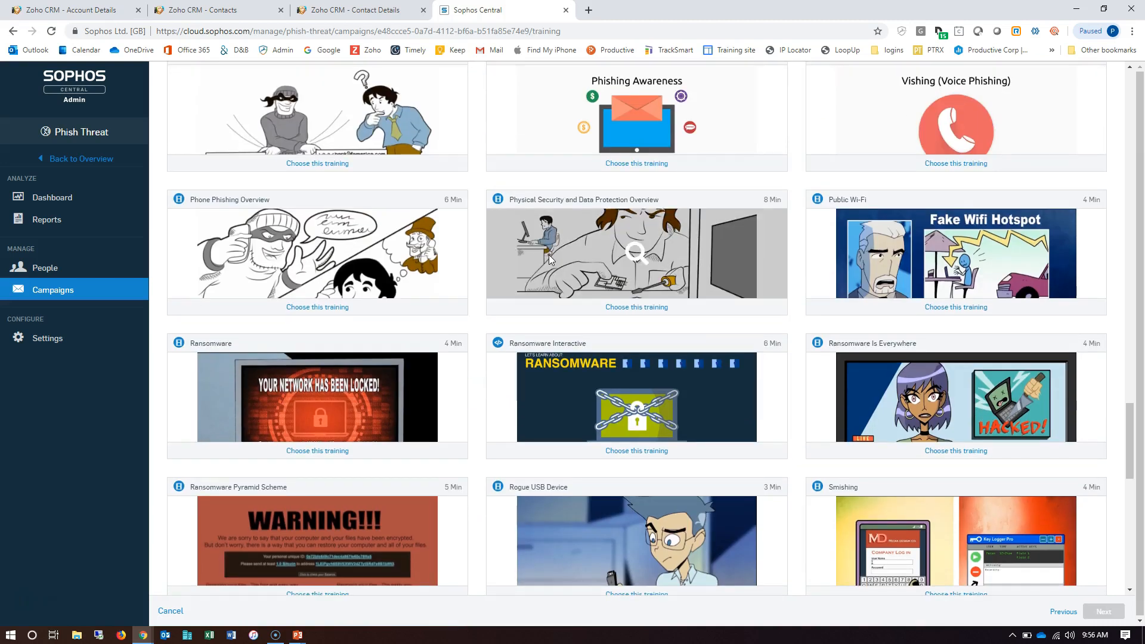
scroll(down, 3)
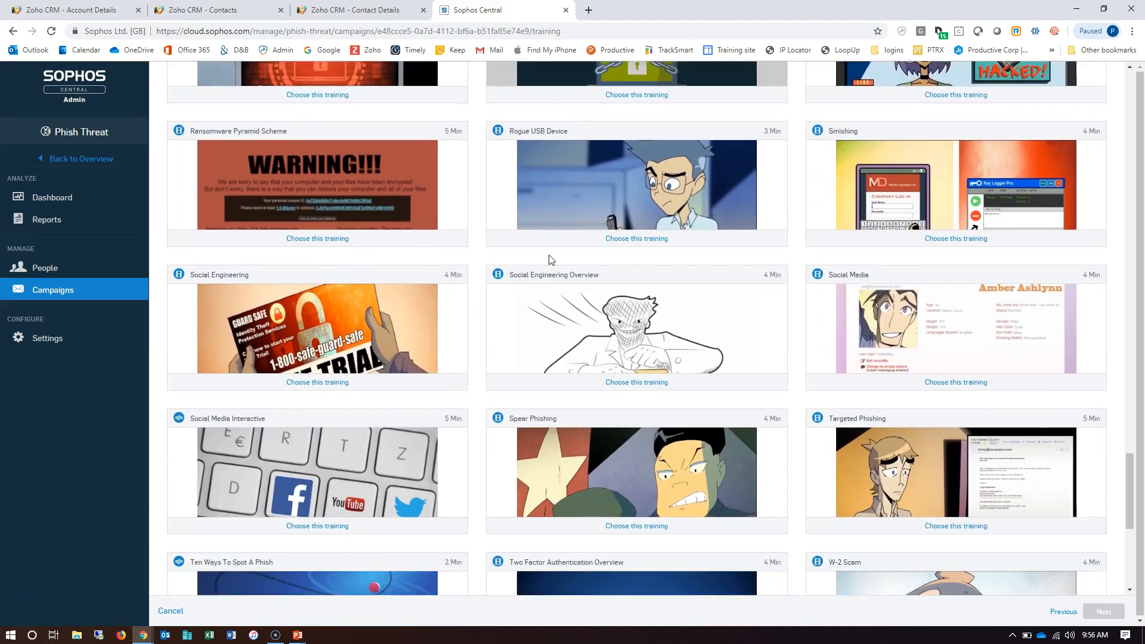
scroll(down, 3)
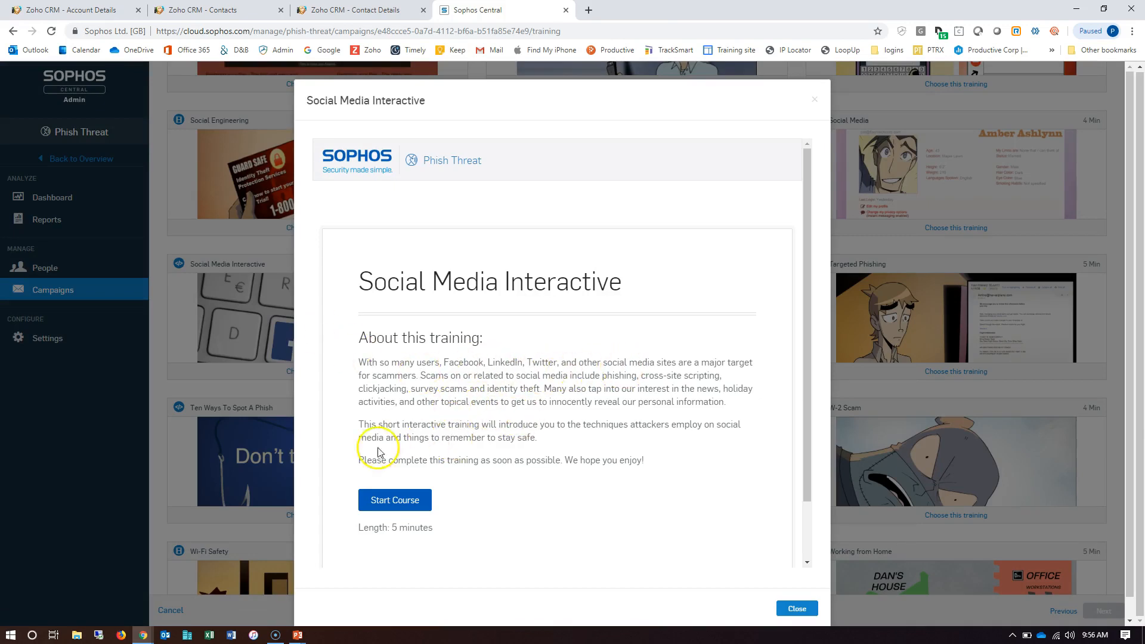
mouse_move(394, 500)
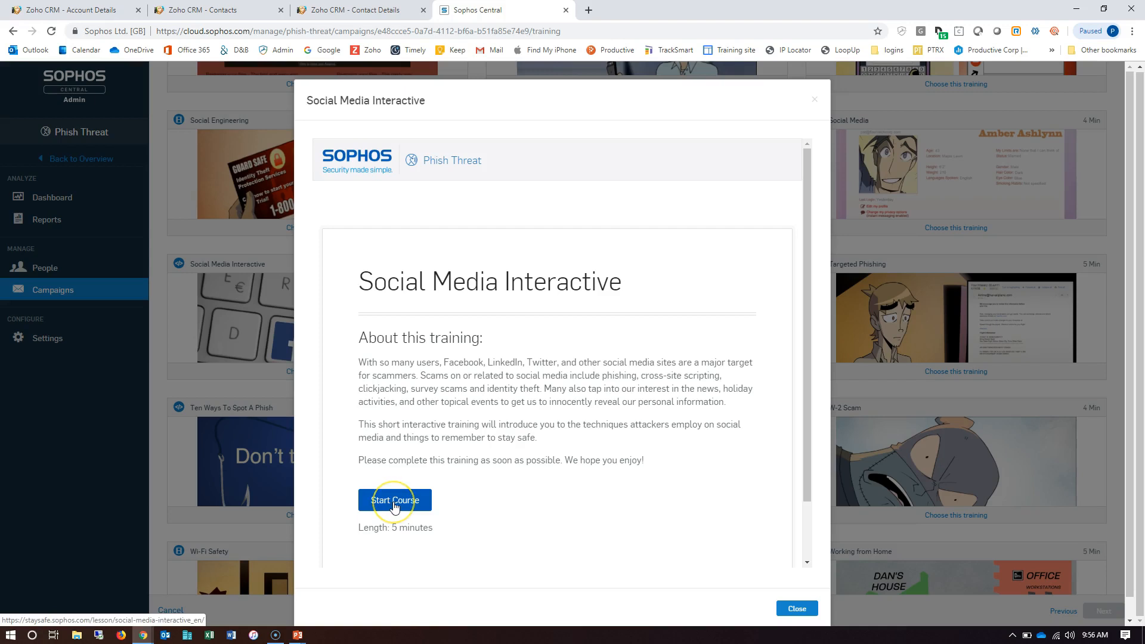
mouse_move(387, 532)
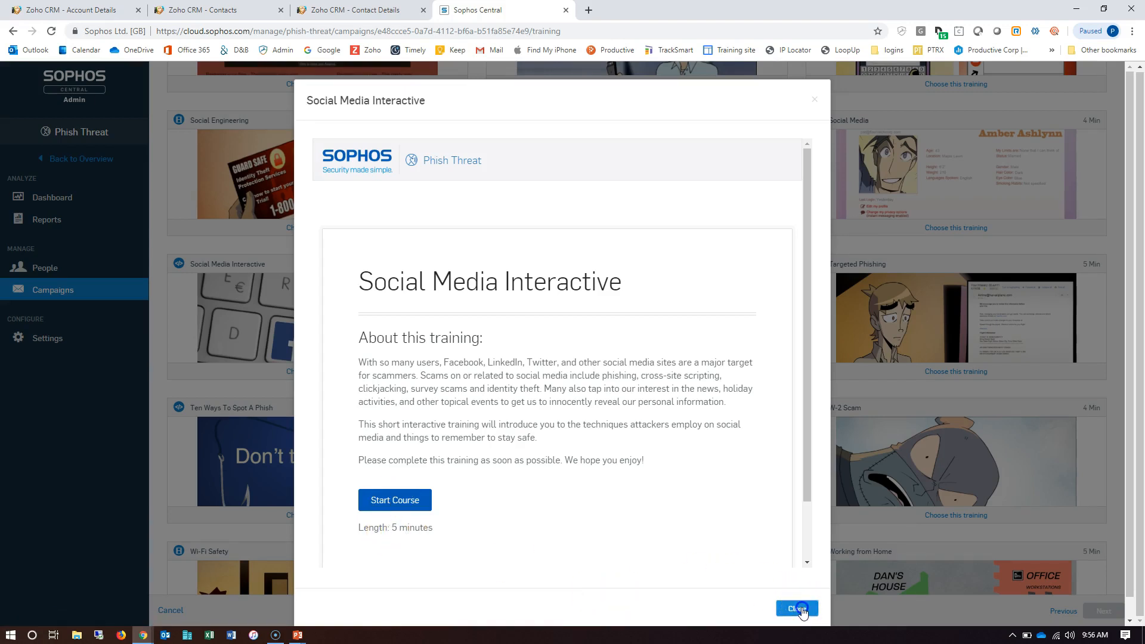
click(794, 608)
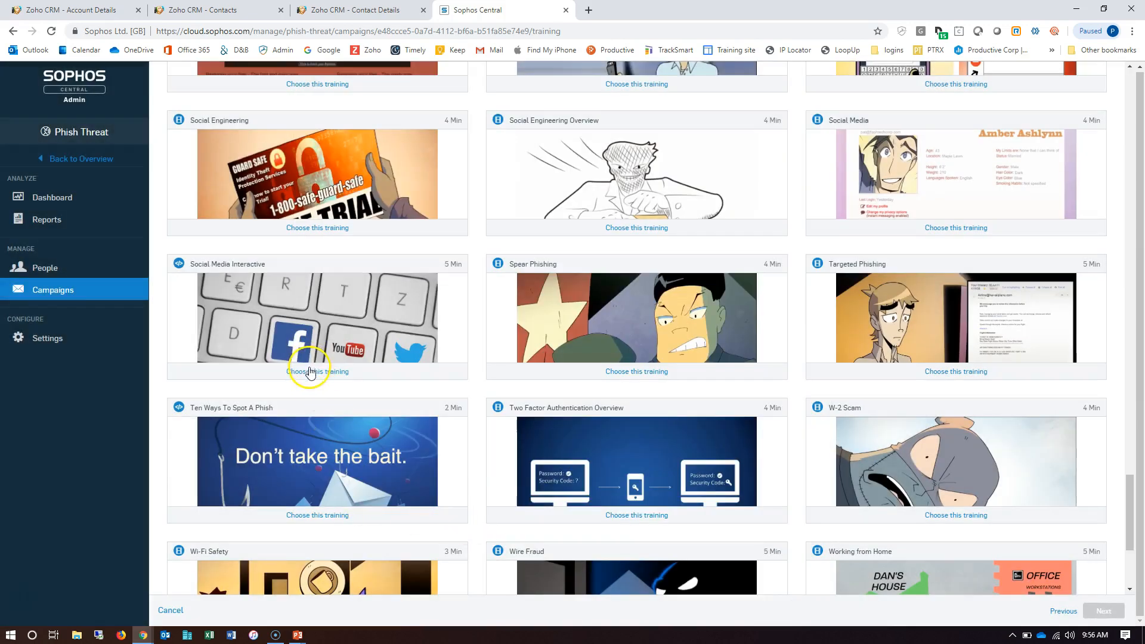
click(317, 370)
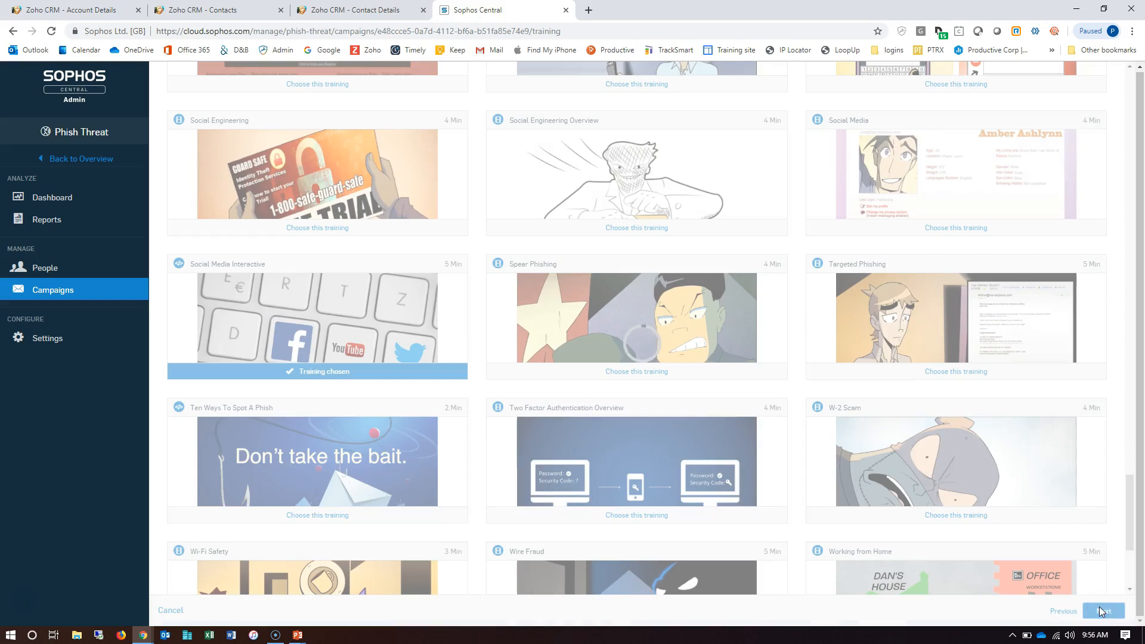
click(1102, 610)
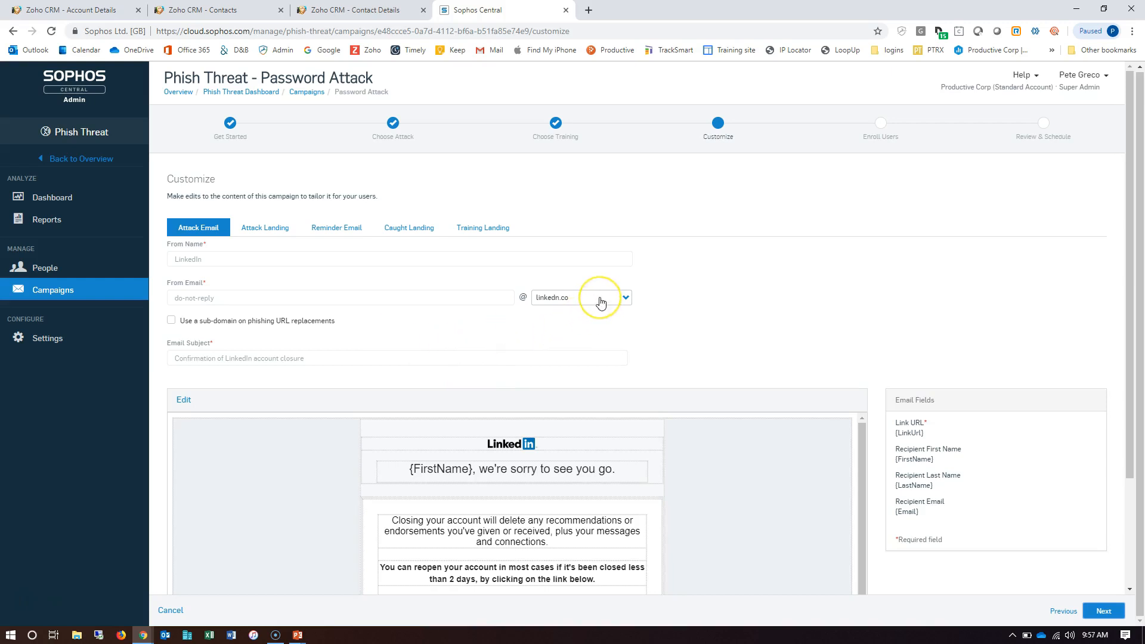
mouse_move(599, 299)
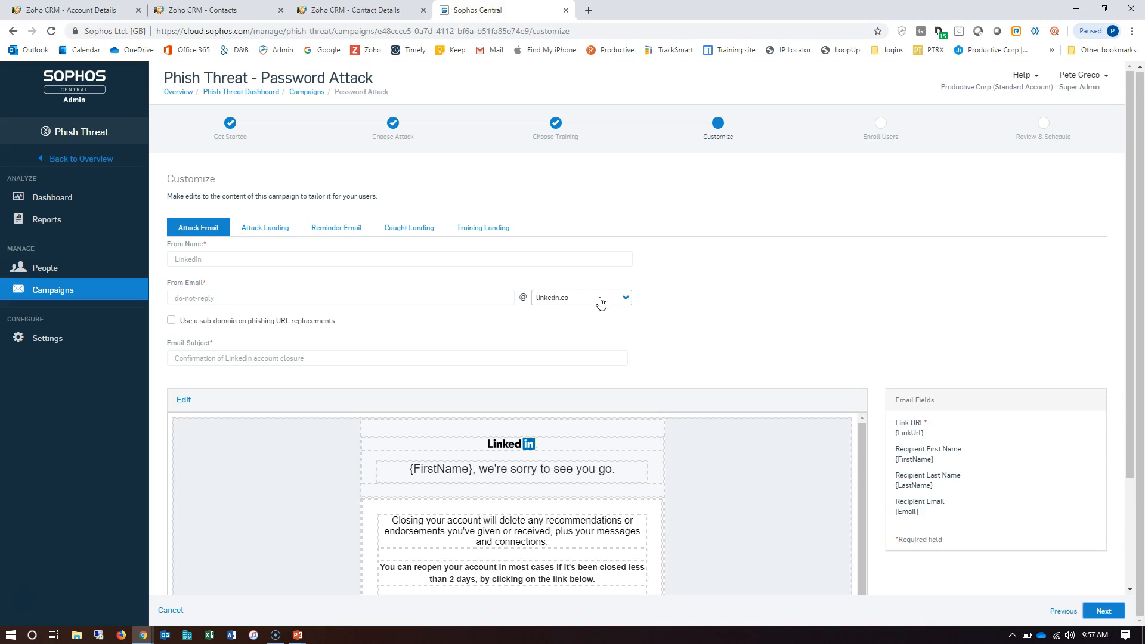
mouse_move(546, 303)
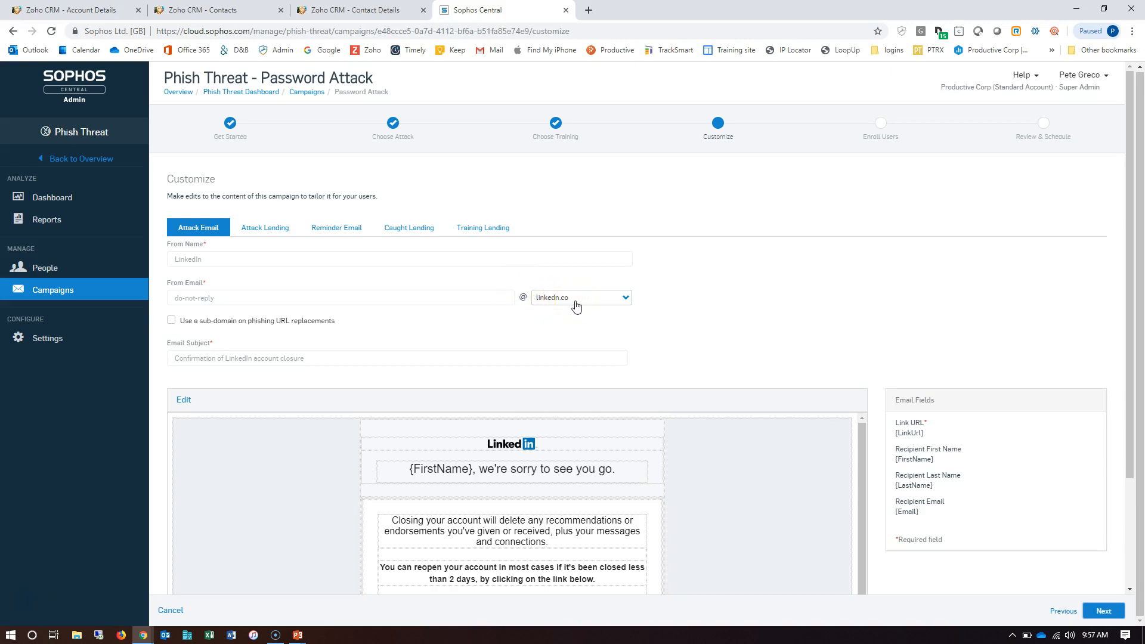
- Replace 'do-not-reply' with 'no-reply' in the From Email address
click(336, 298)
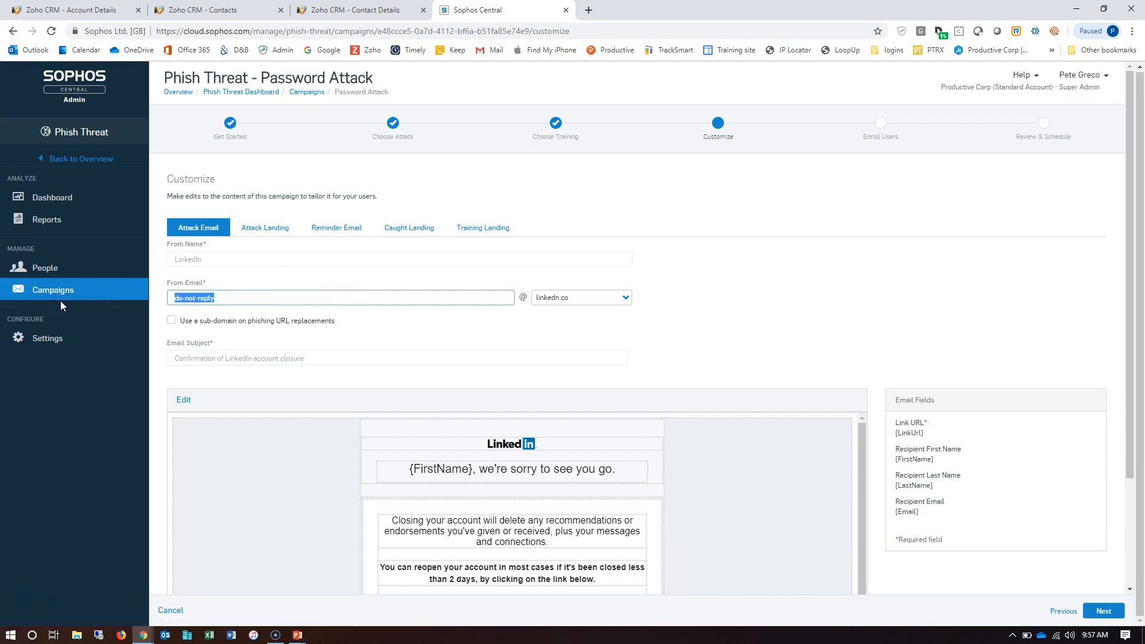
text(no)
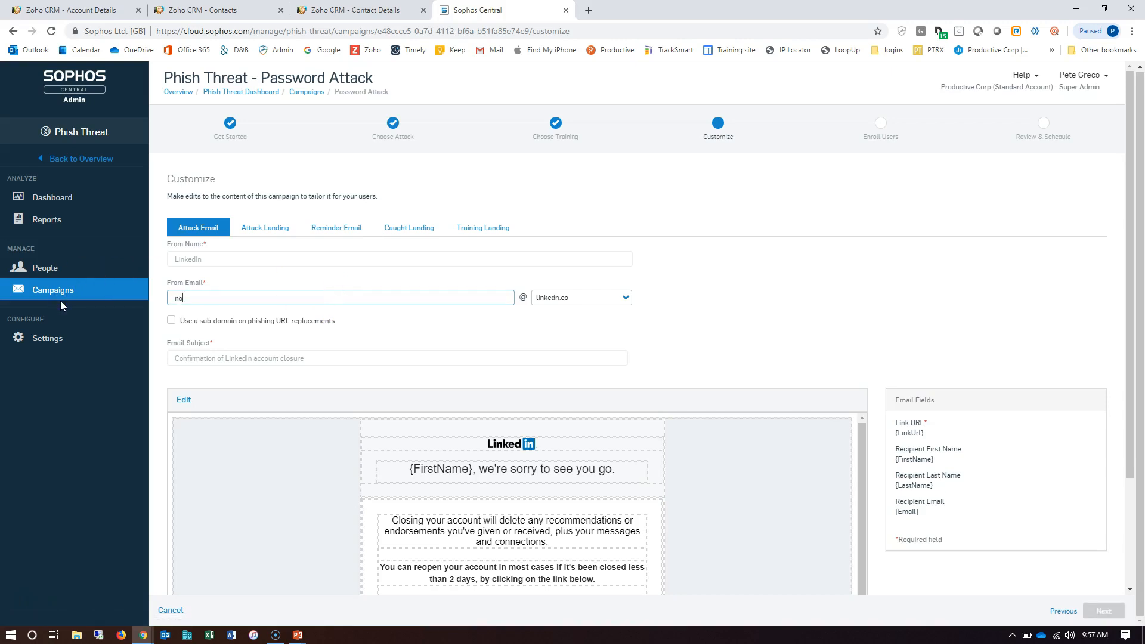
text(-reply)
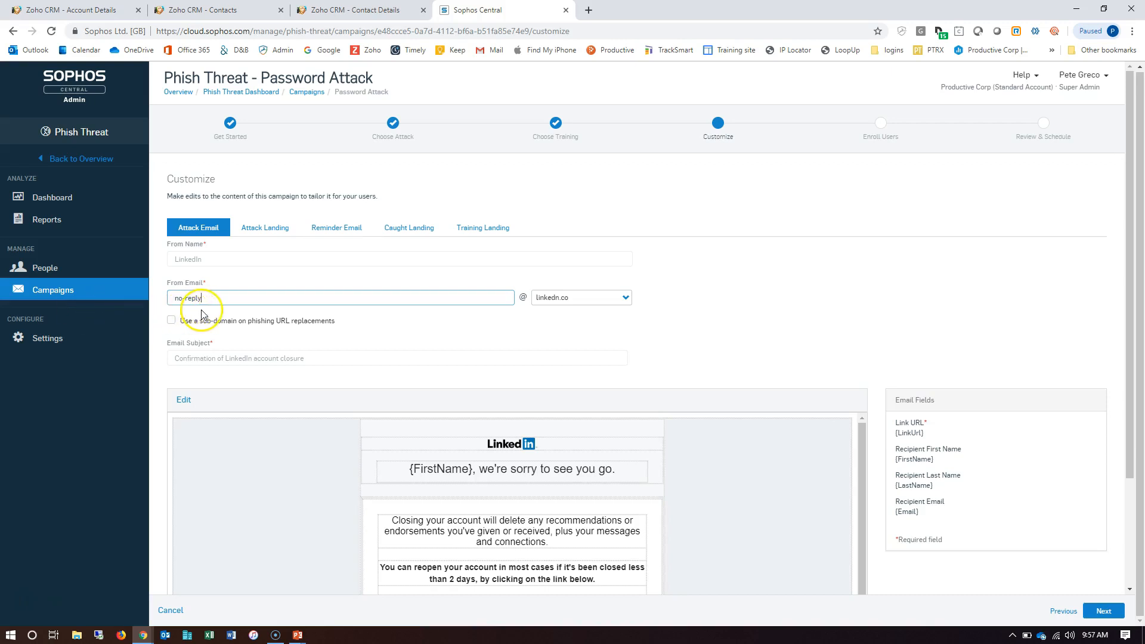
mouse_move(420, 504)
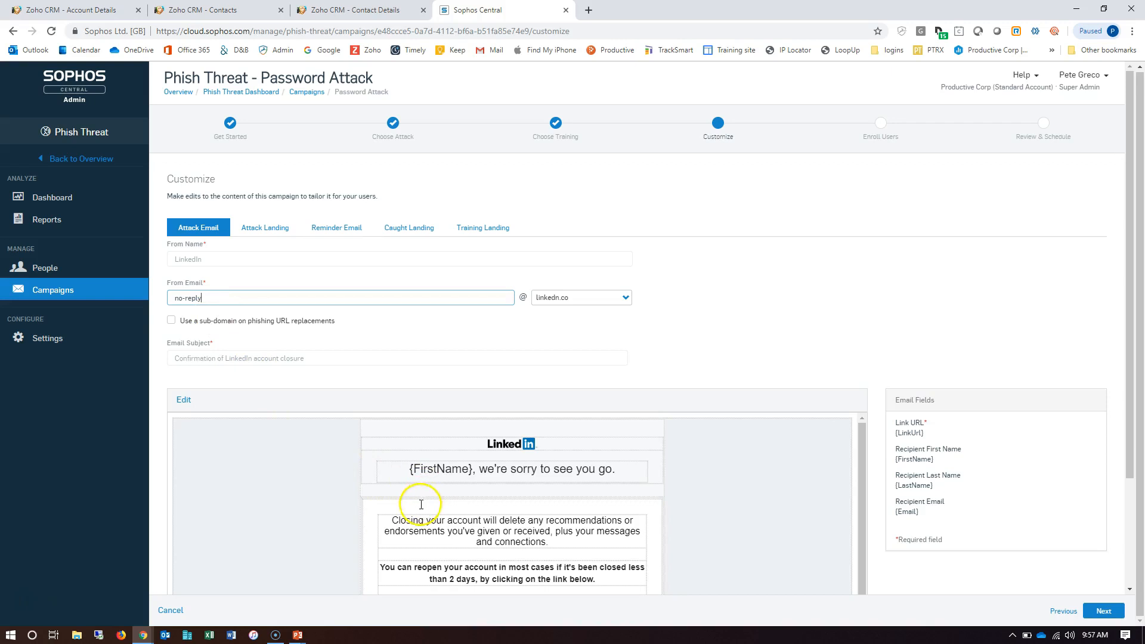
scroll(down, 3)
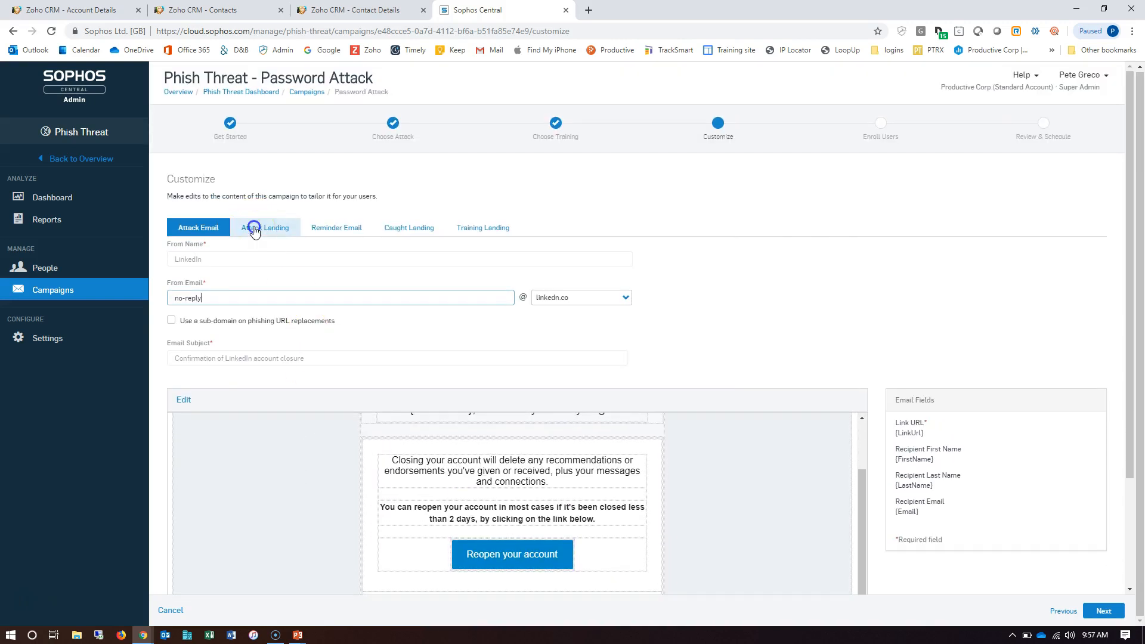
- Preview the fake LinkedIn landing page and the reminder email, then continue to enrollment
click(264, 227)
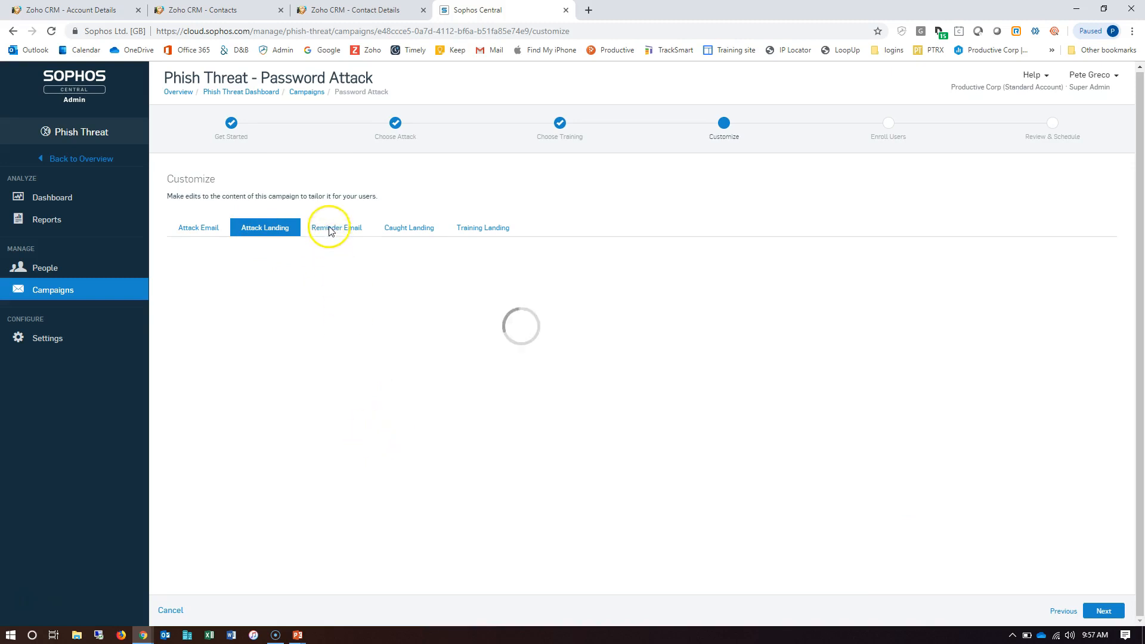
mouse_move(355, 232)
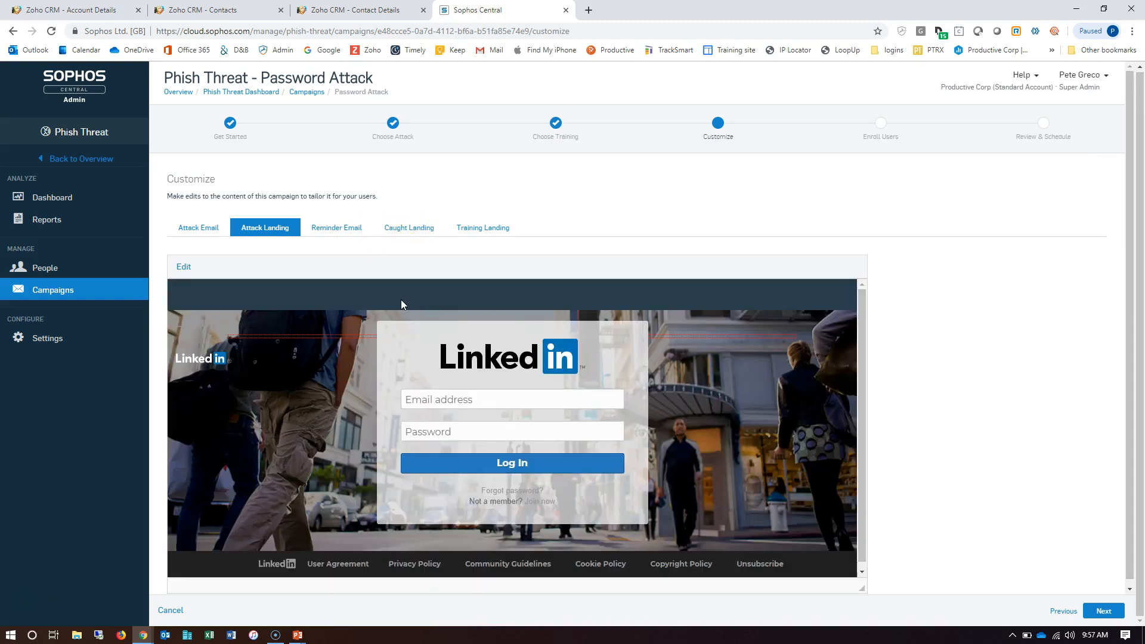
mouse_move(401, 299)
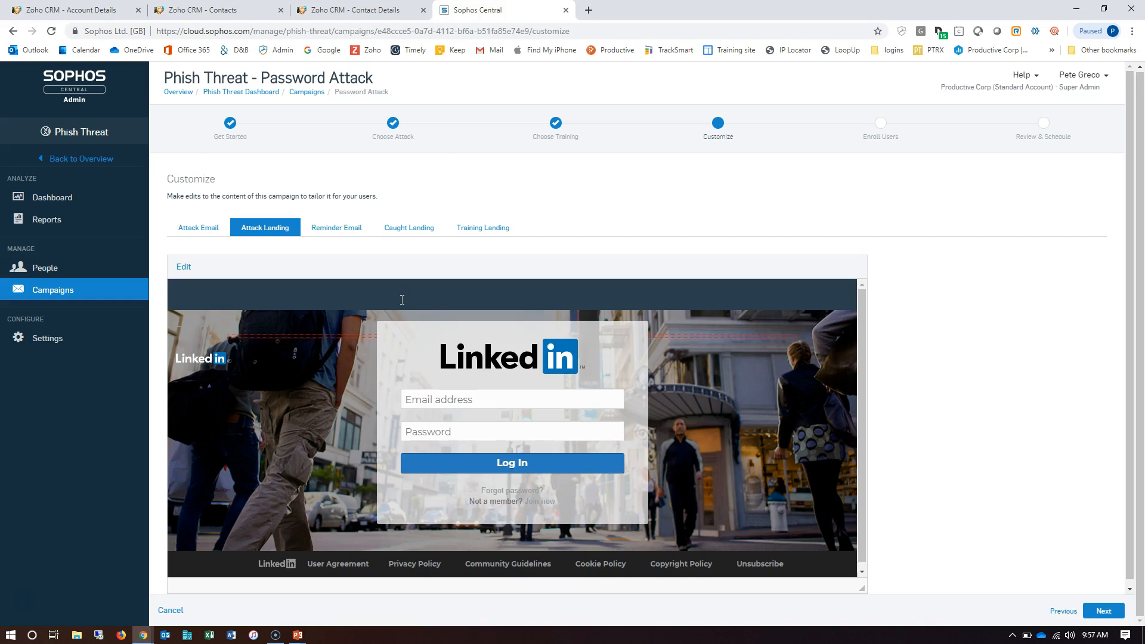
mouse_move(336, 227)
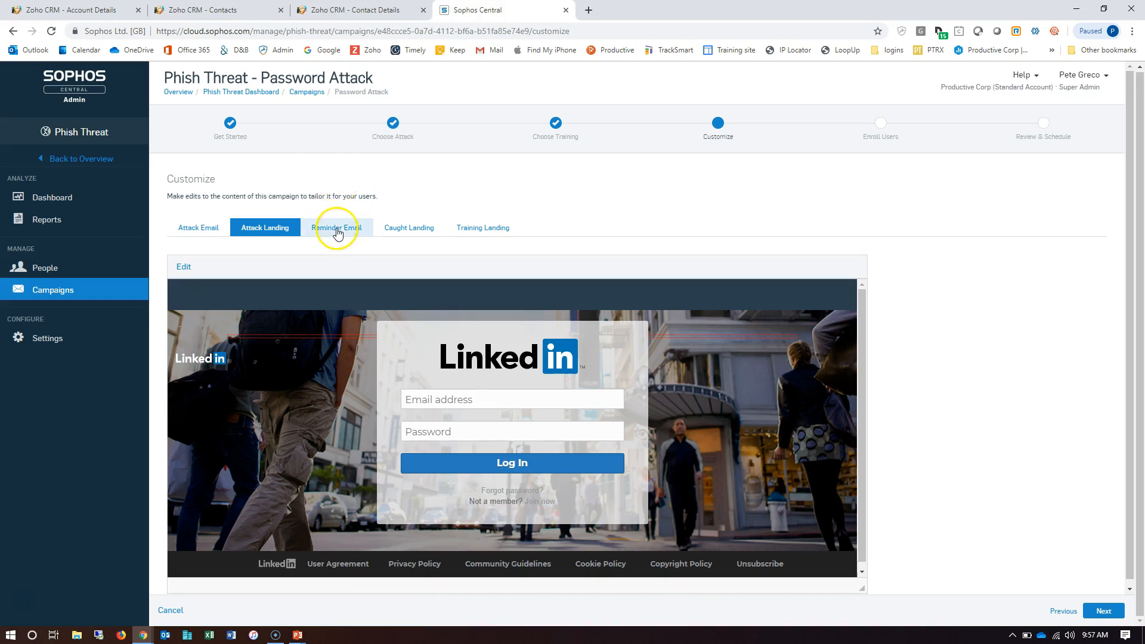
click(336, 227)
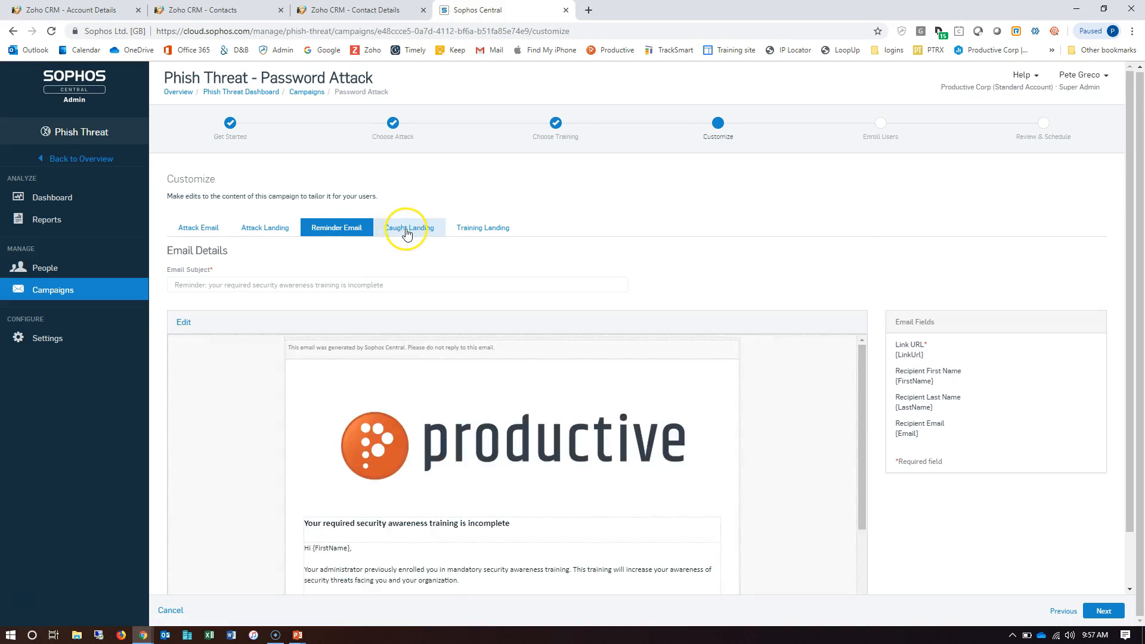
mouse_move(210, 408)
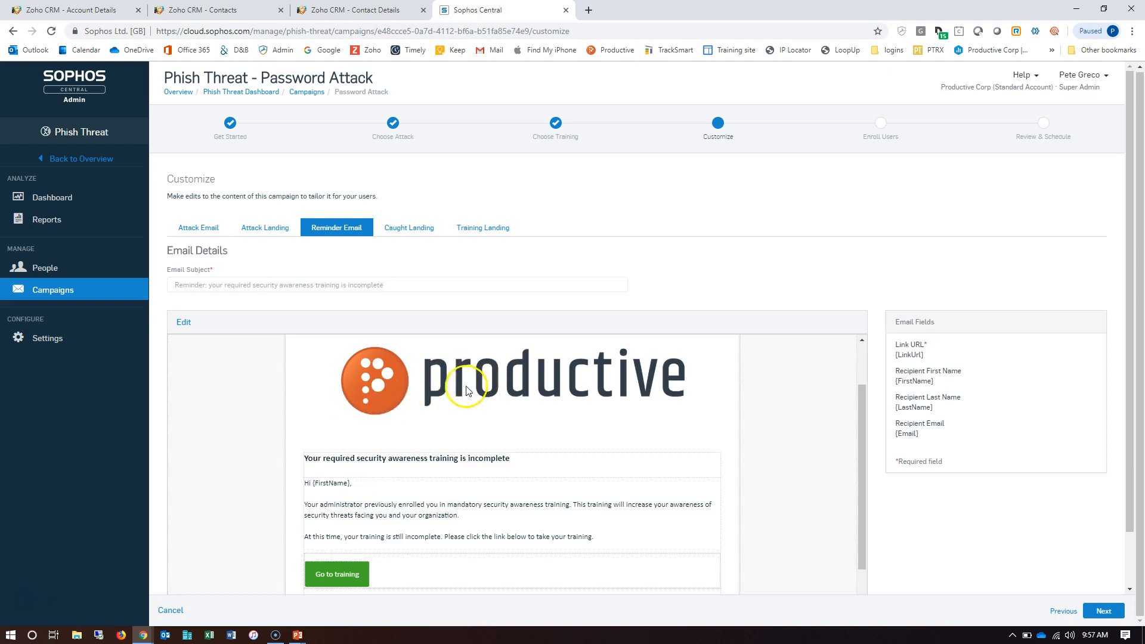
mouse_move(673, 296)
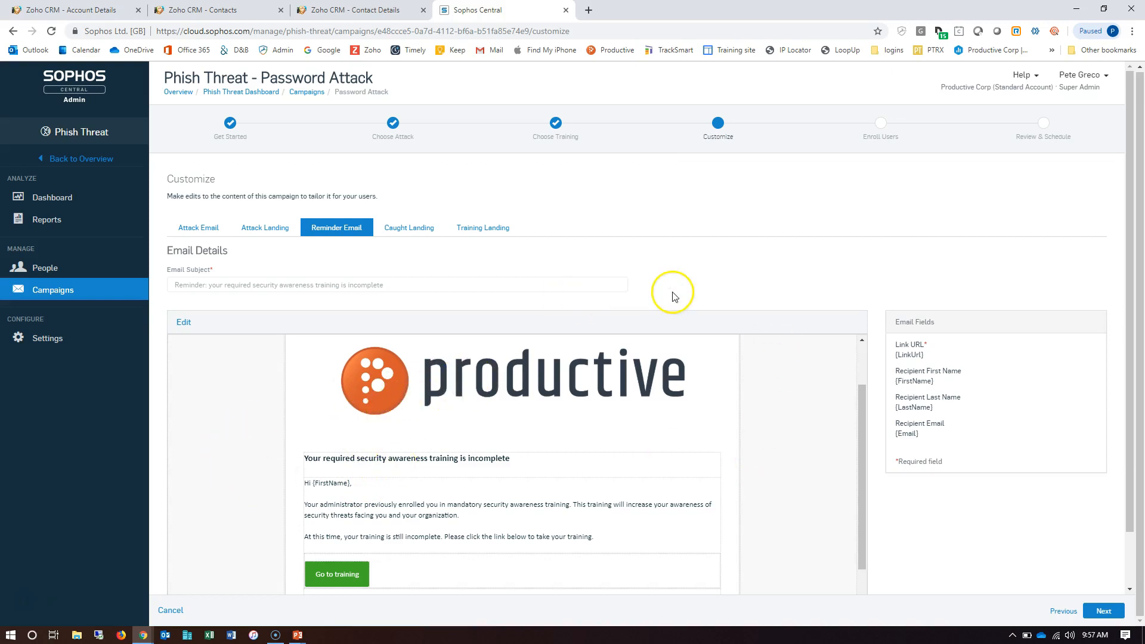
mouse_move(720, 285)
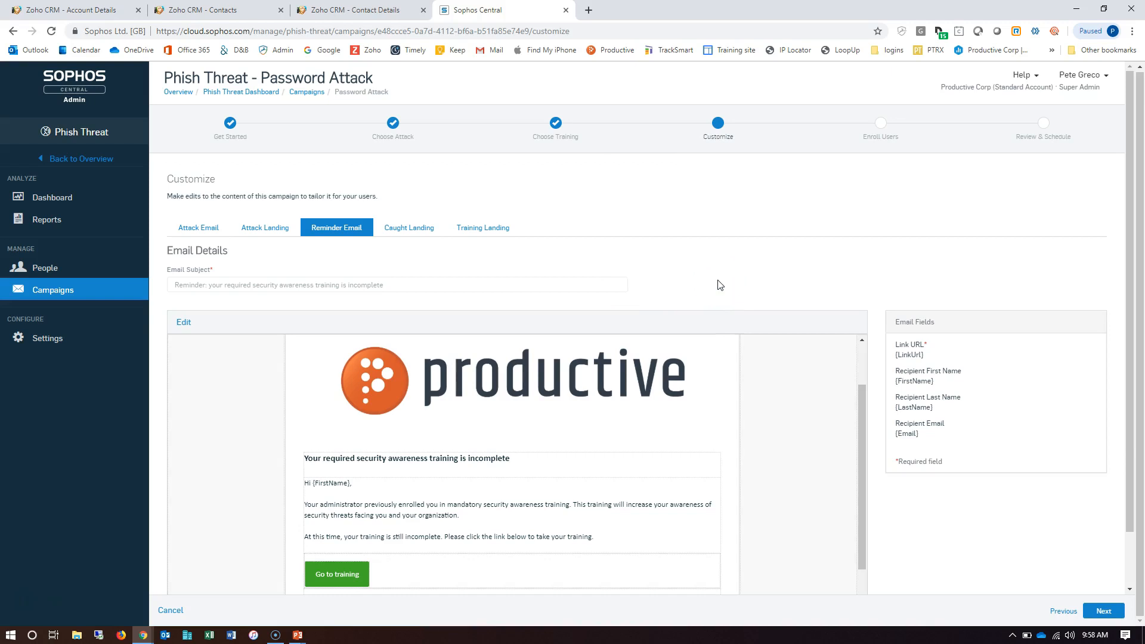
mouse_move(1047, 538)
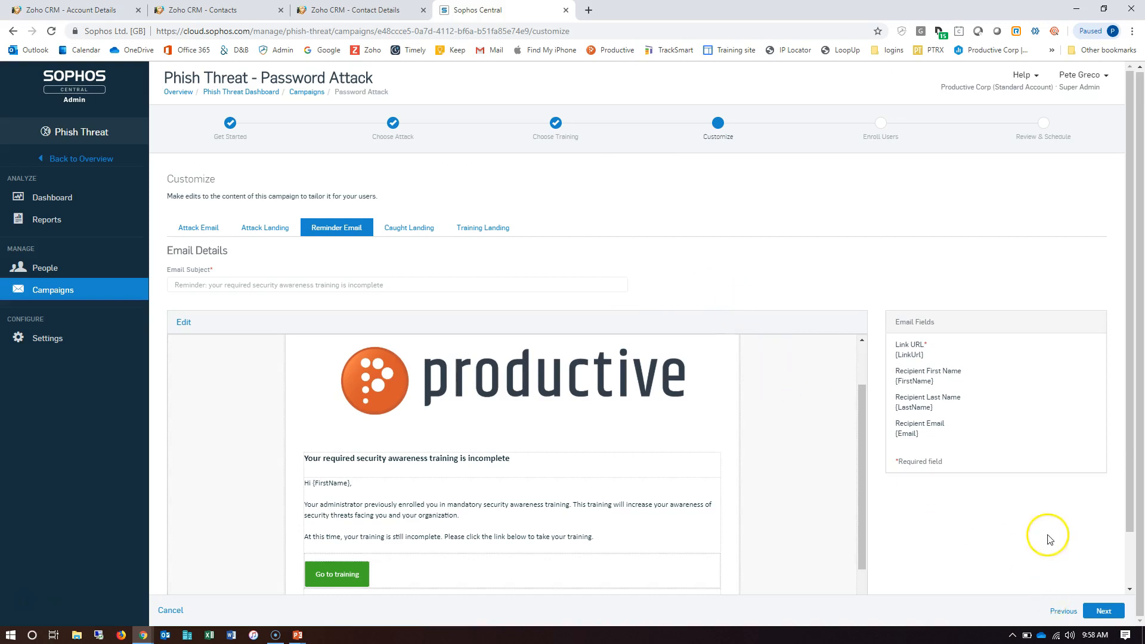
click(1103, 610)
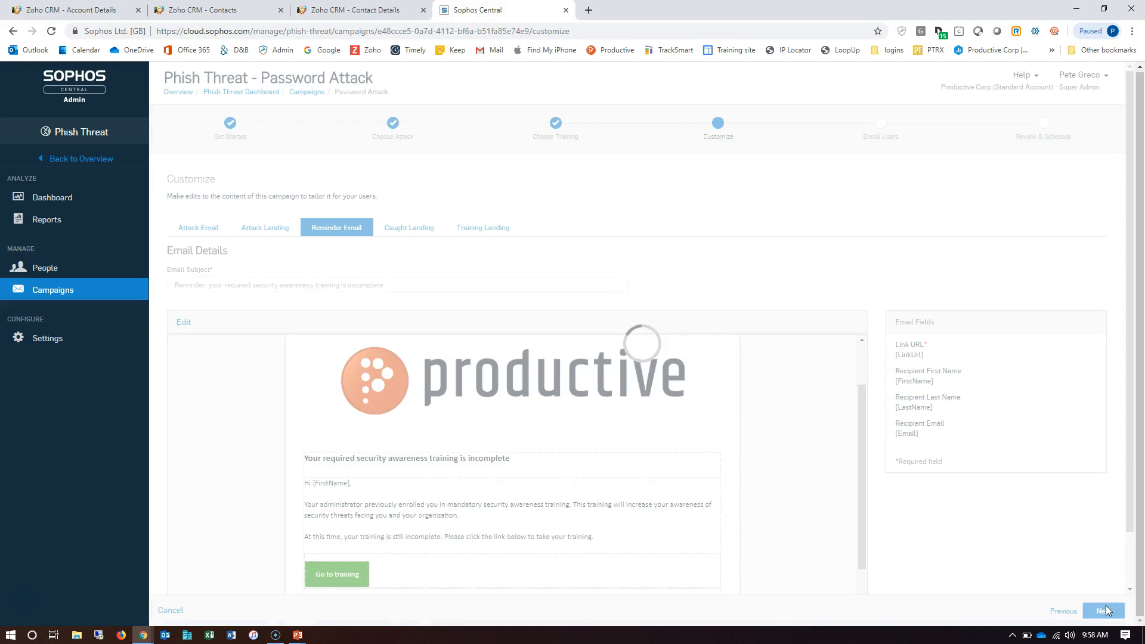
- Add the sales group as campaign recipients and proceed to Review & Schedule
click(1103, 611)
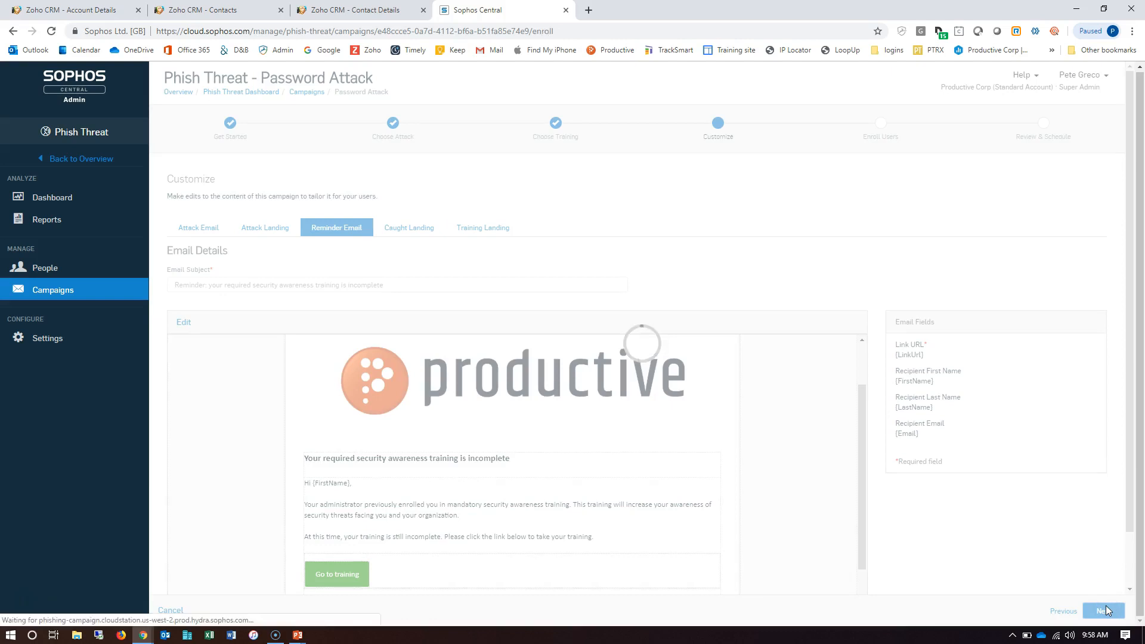
click(1102, 611)
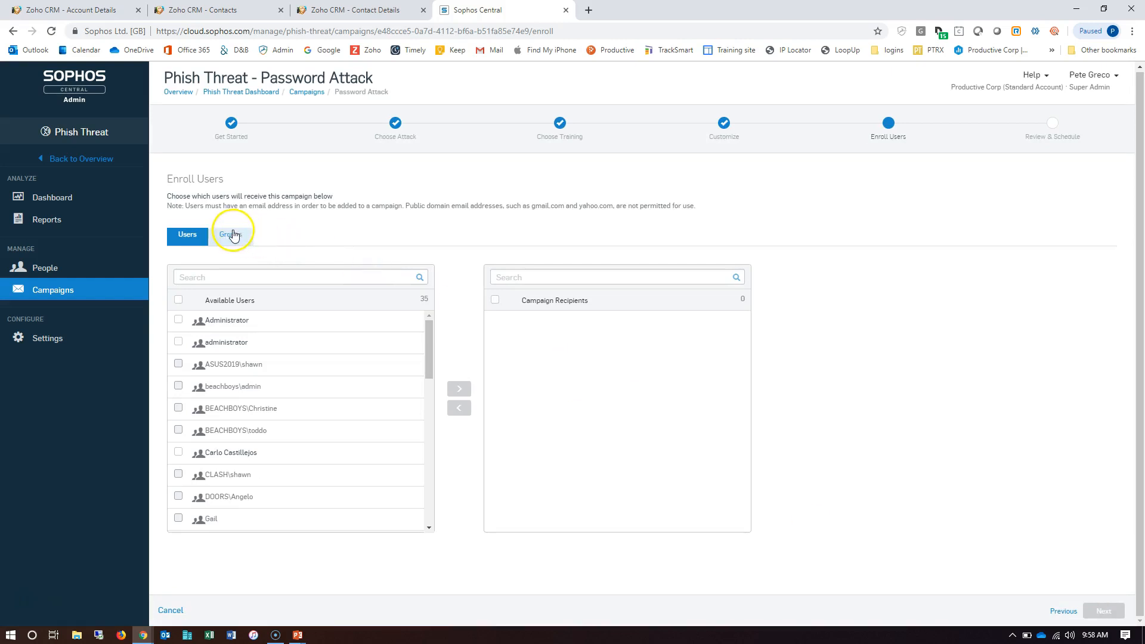
click(230, 234)
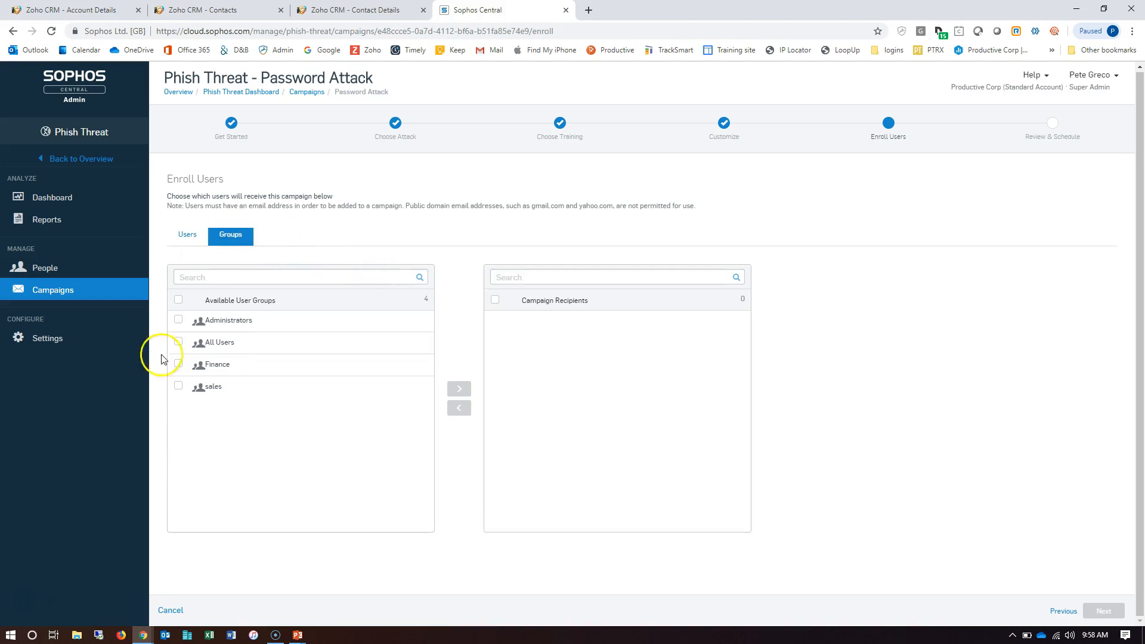
click(177, 386)
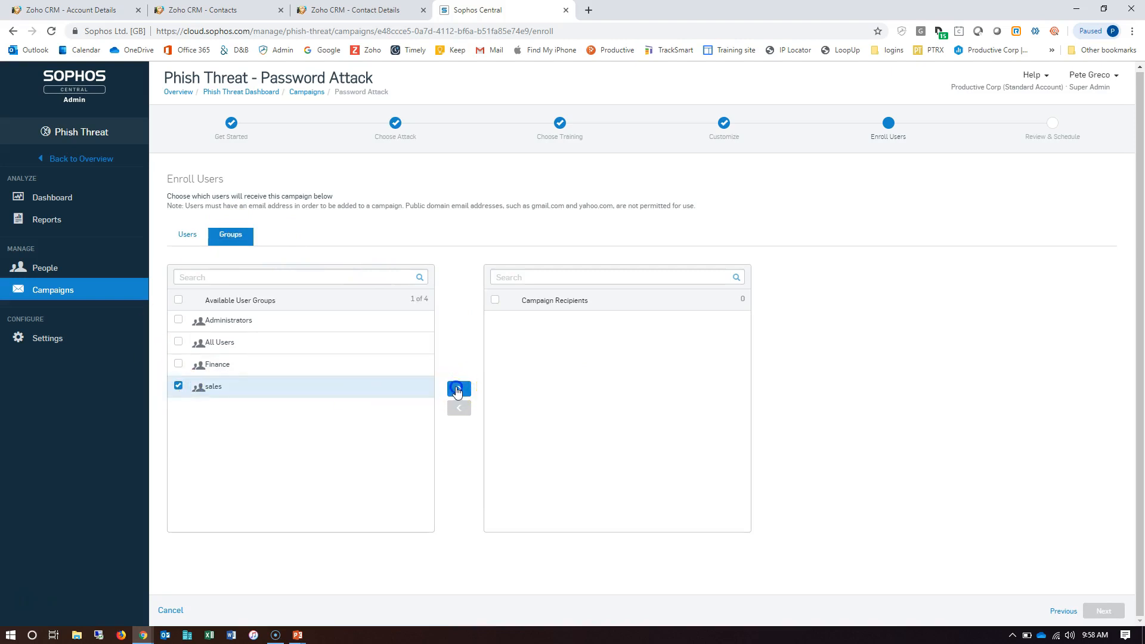
click(459, 387)
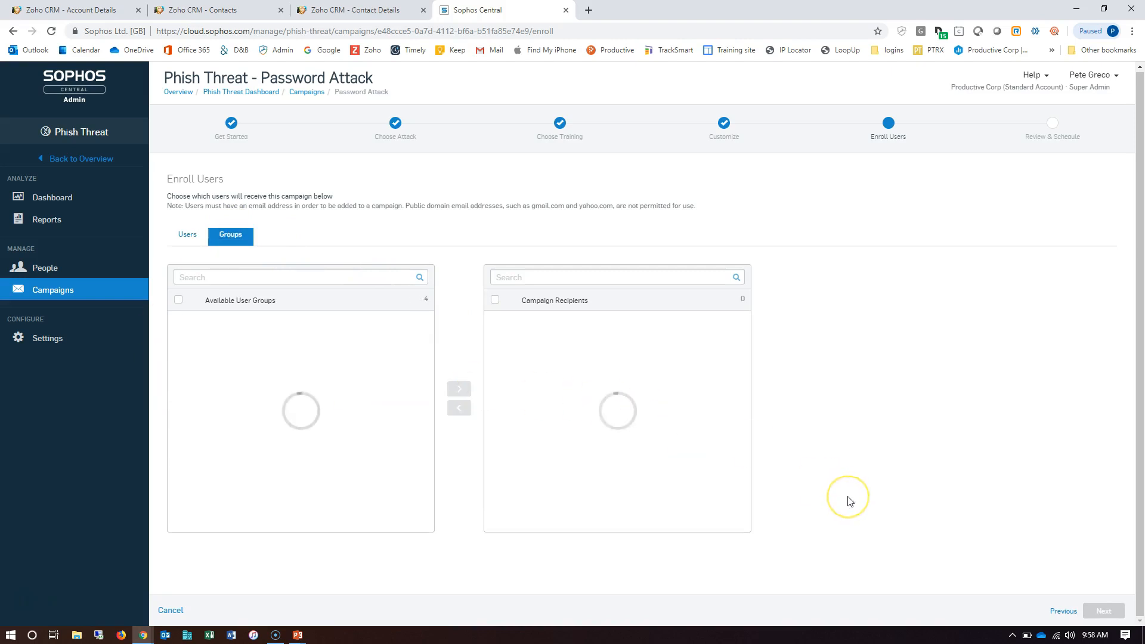
mouse_move(849, 502)
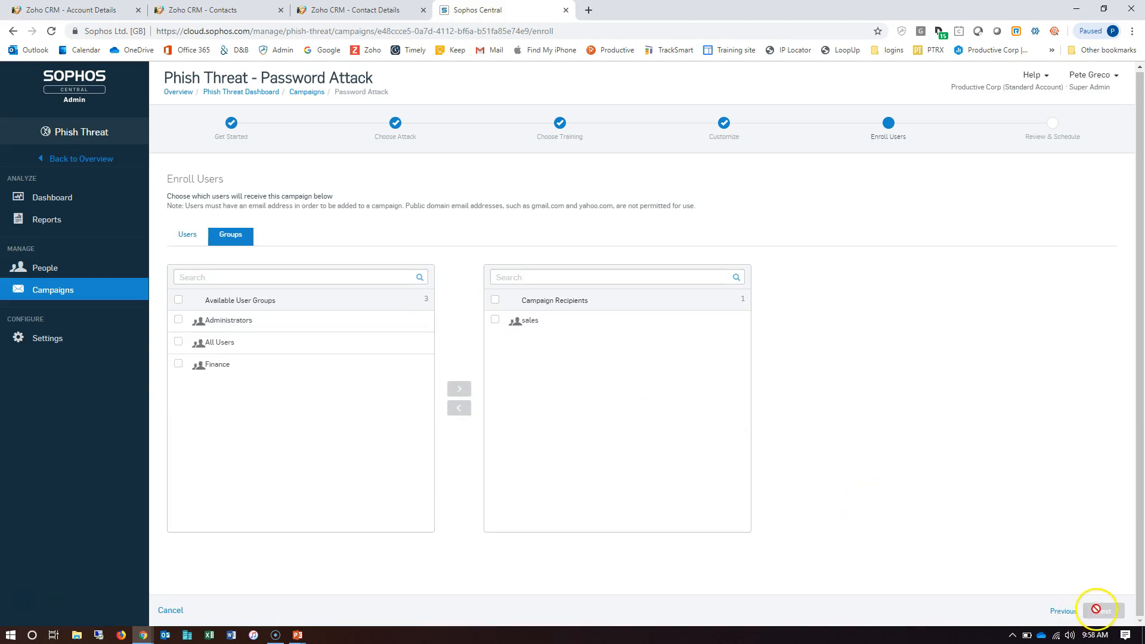
click(1102, 611)
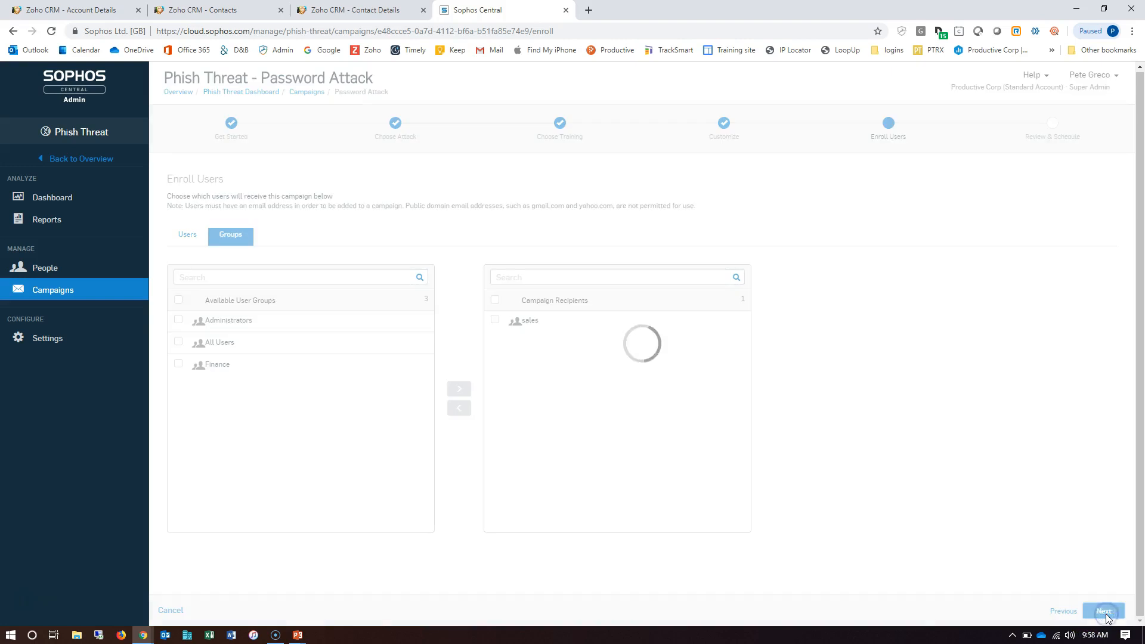
click(1103, 610)
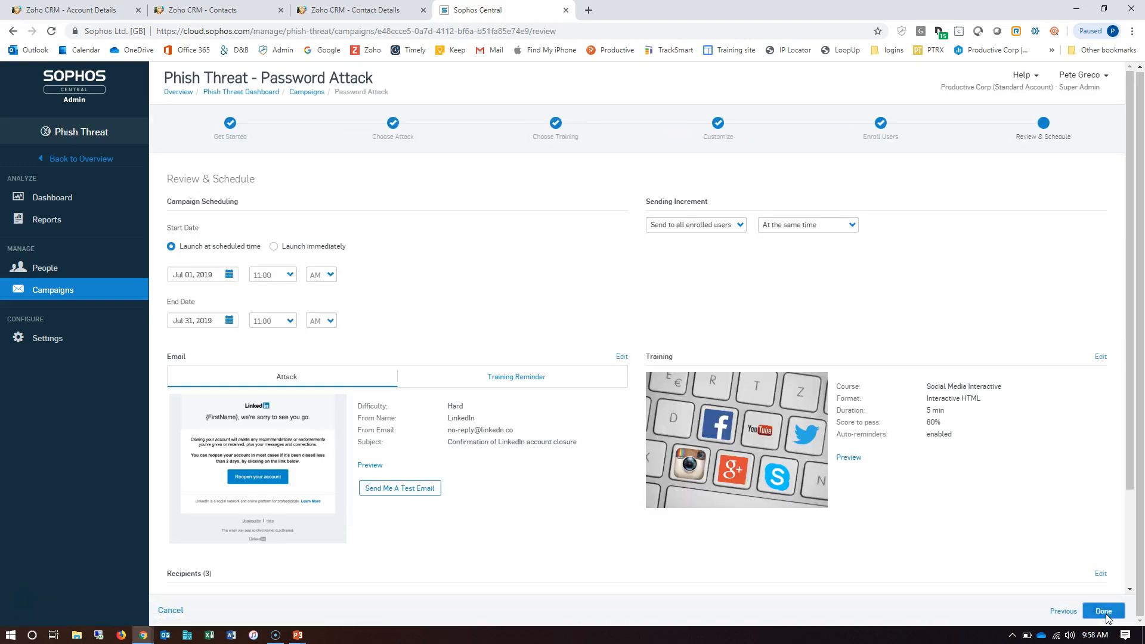
mouse_move(274, 246)
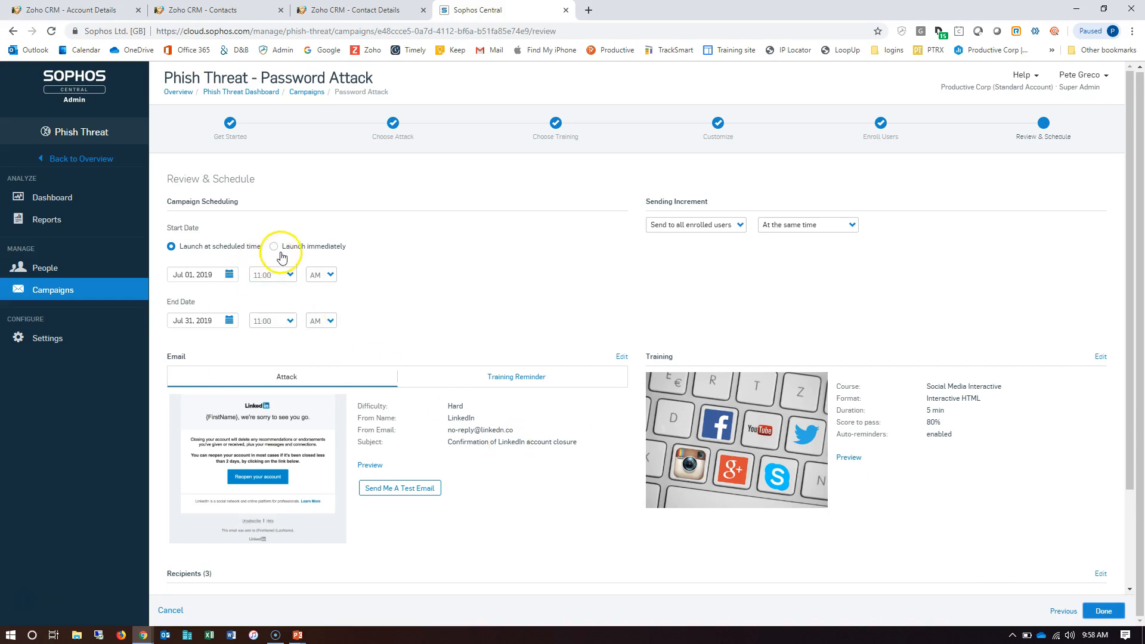
mouse_move(229, 271)
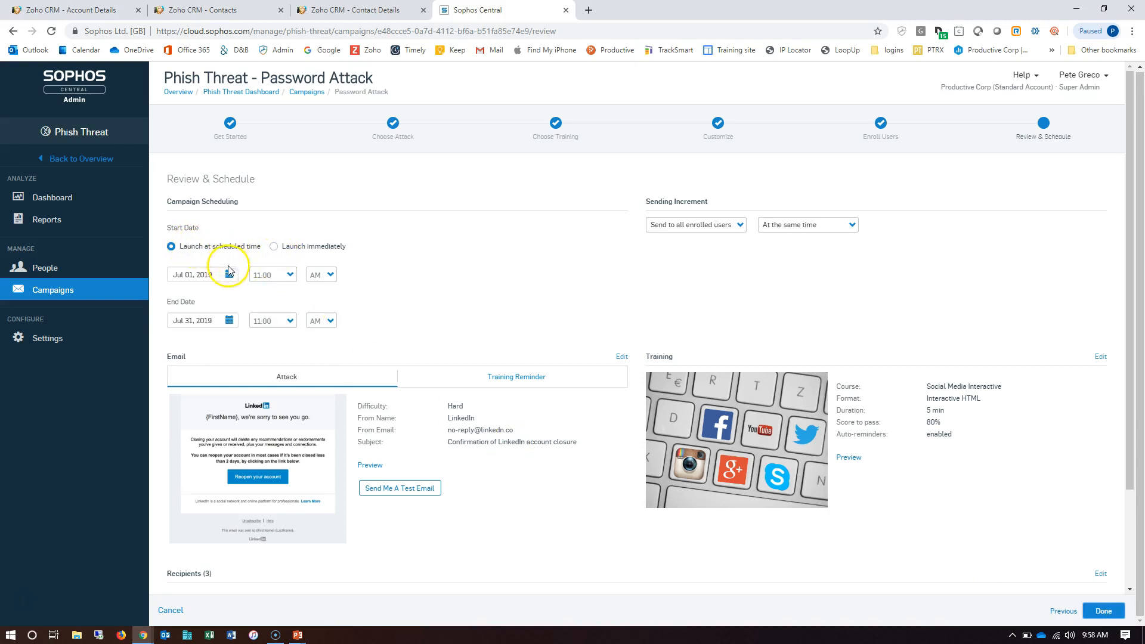
- Set the start date to Jul 17 and sending every 8 hours, then show reminder details
click(197, 273)
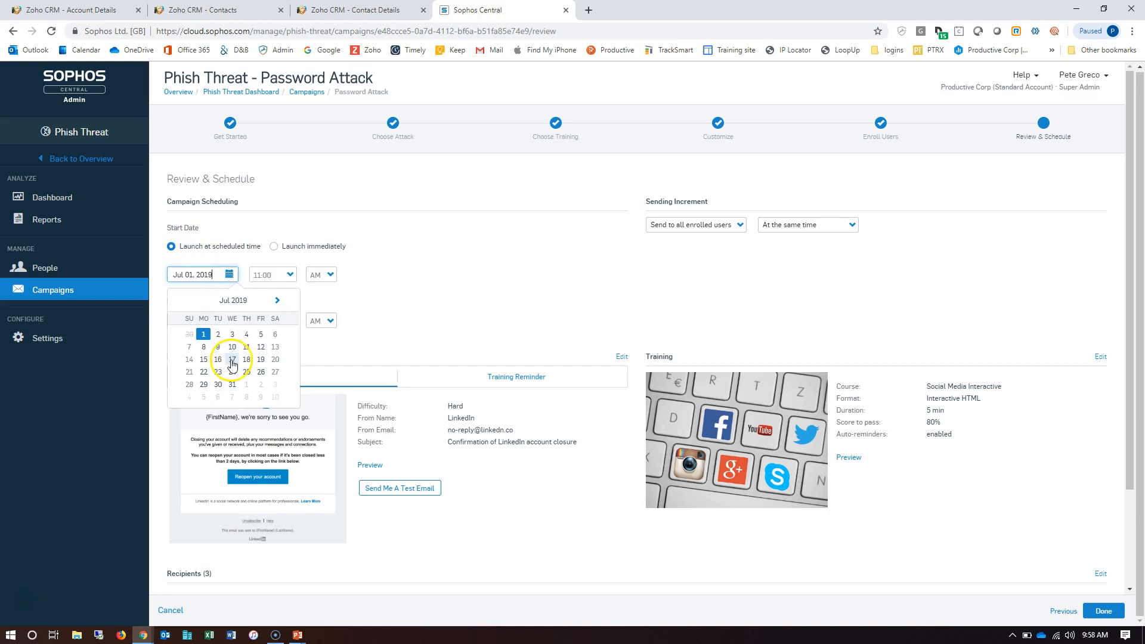
click(232, 359)
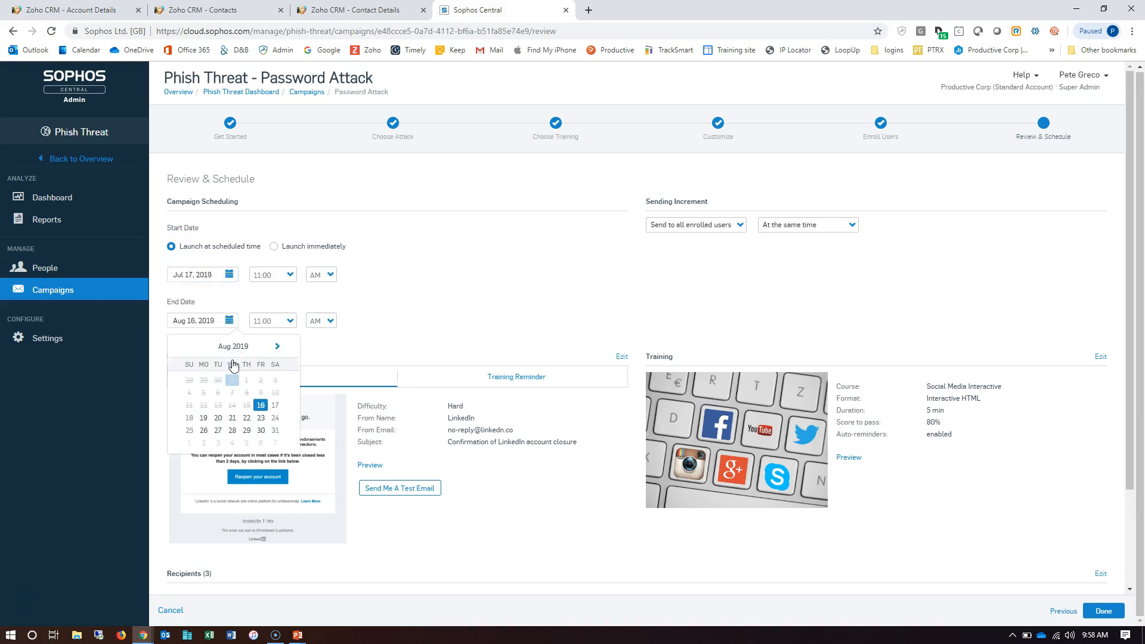
mouse_move(199, 289)
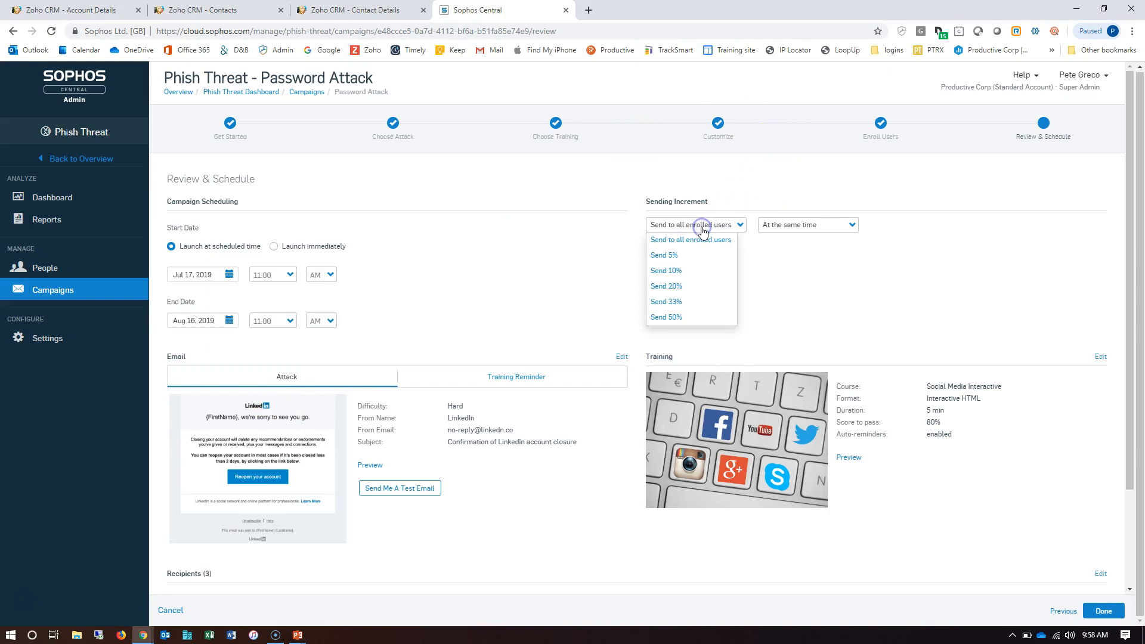
mouse_move(665, 254)
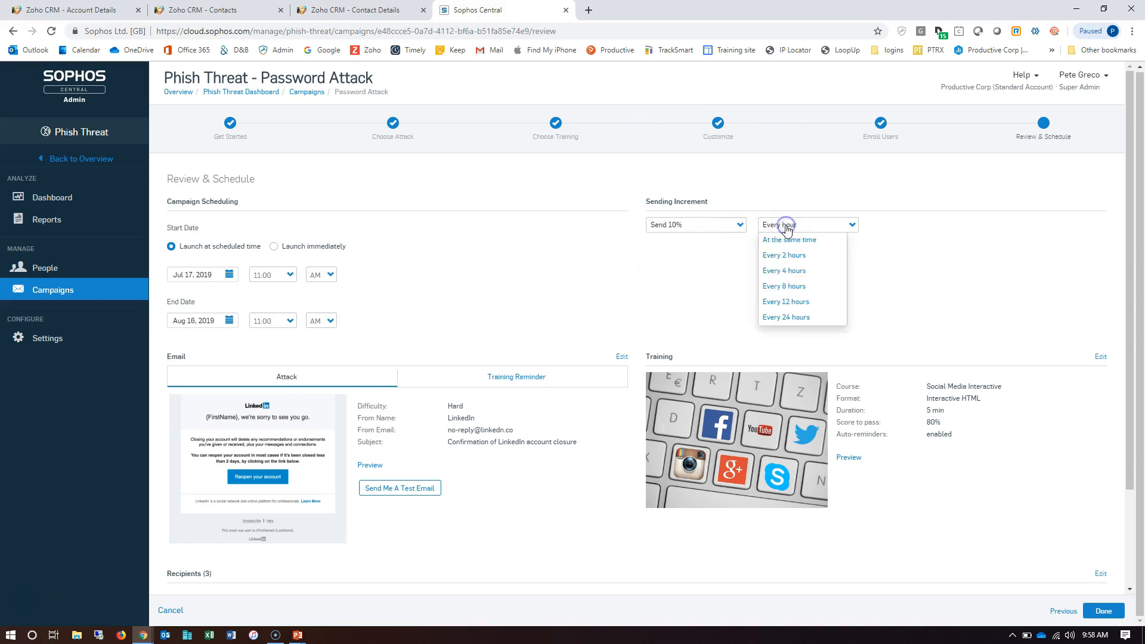
click(783, 286)
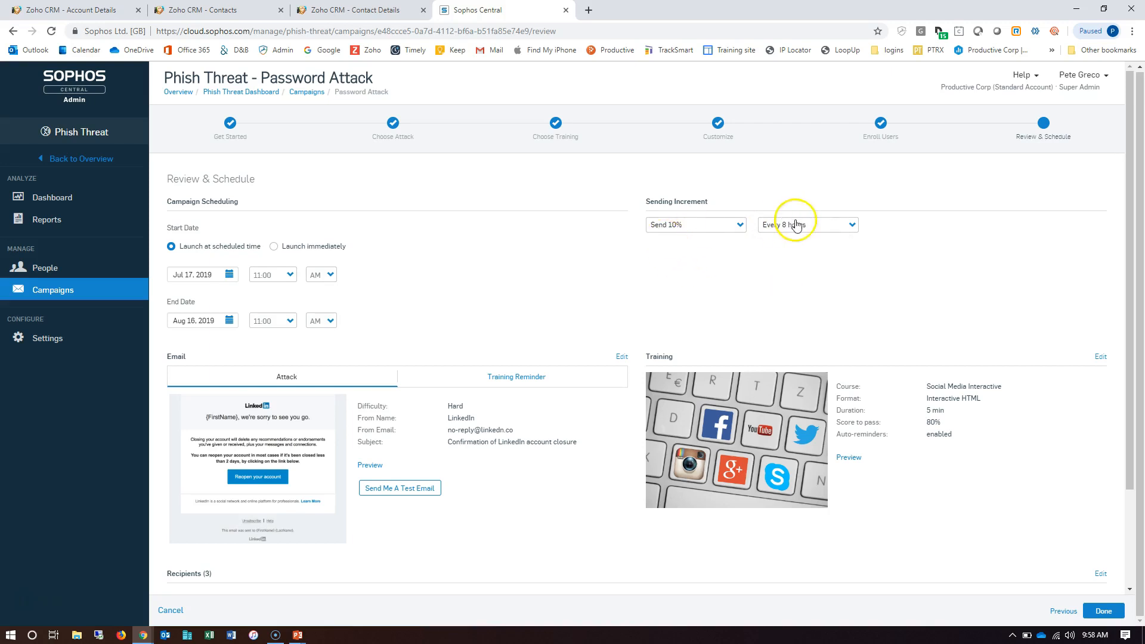
mouse_move(317, 388)
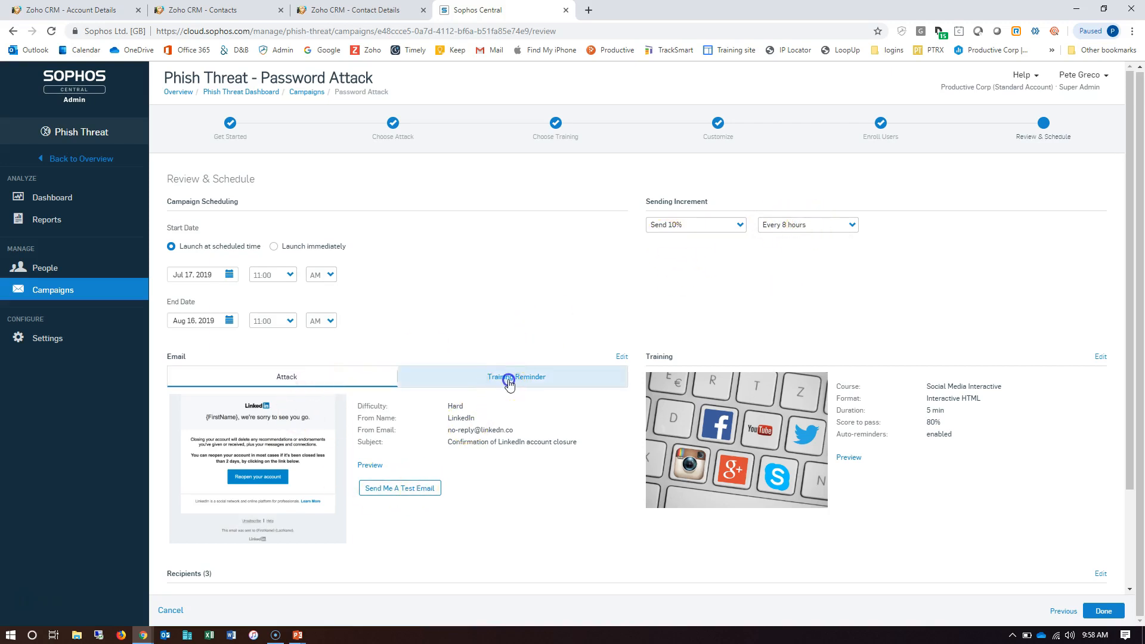
click(513, 376)
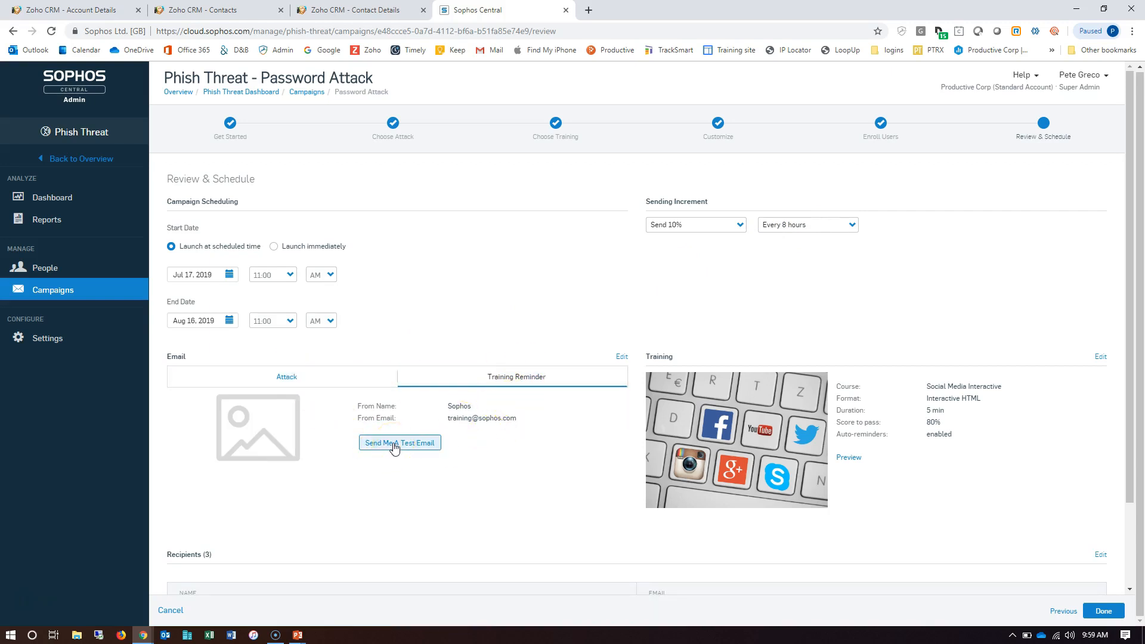
- Send a test training reminder email and switch to Outlook to check it
click(400, 443)
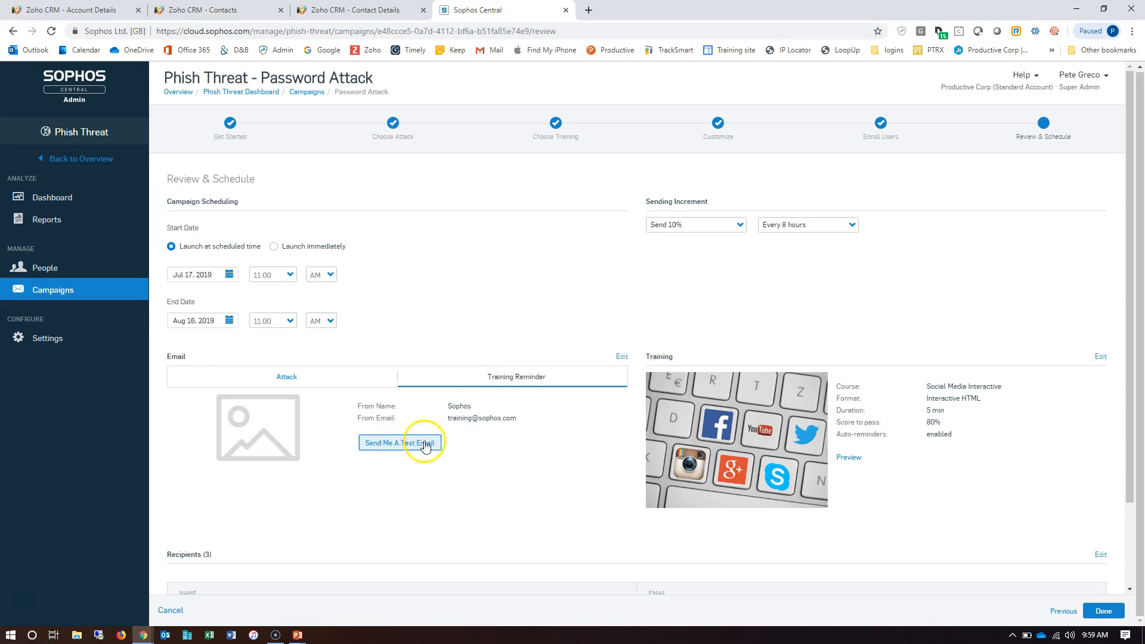
click(400, 442)
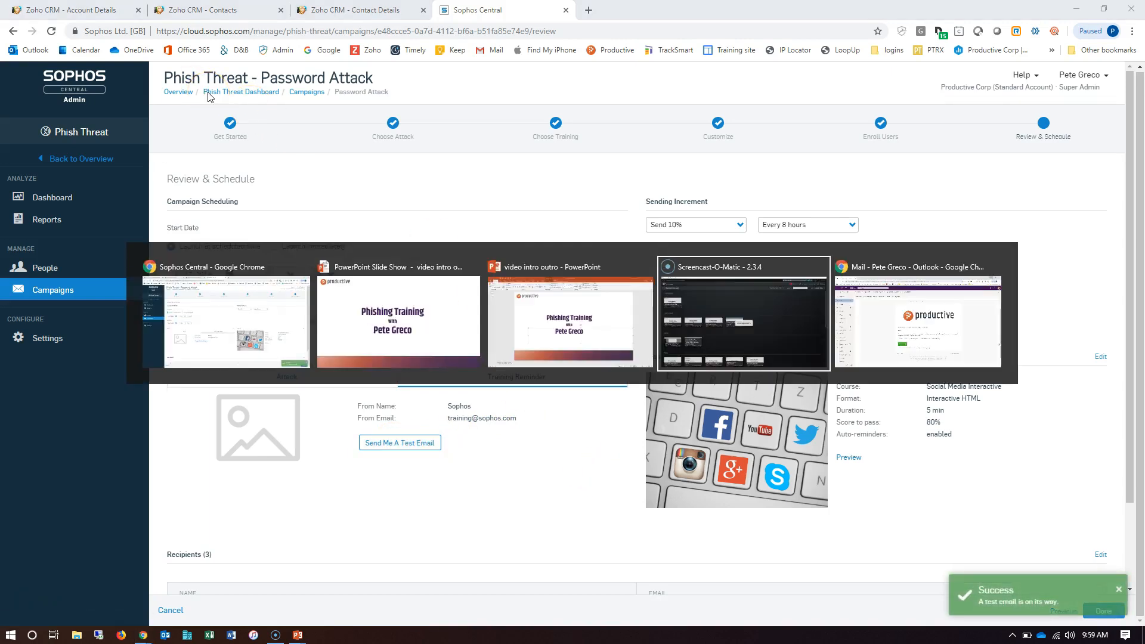
click(917, 314)
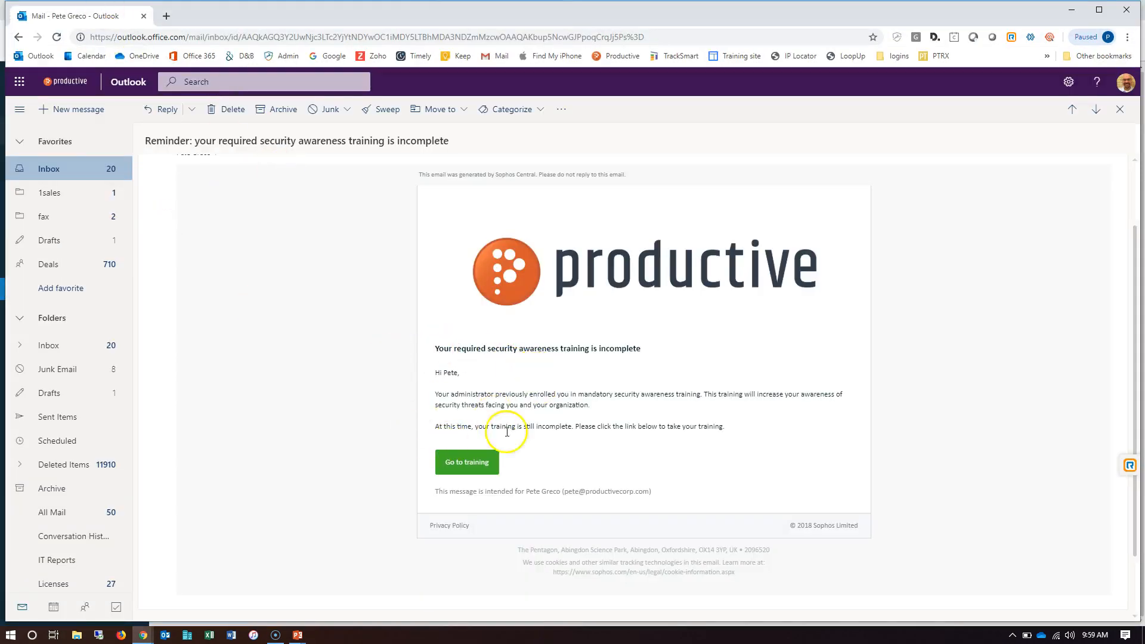
mouse_move(372, 443)
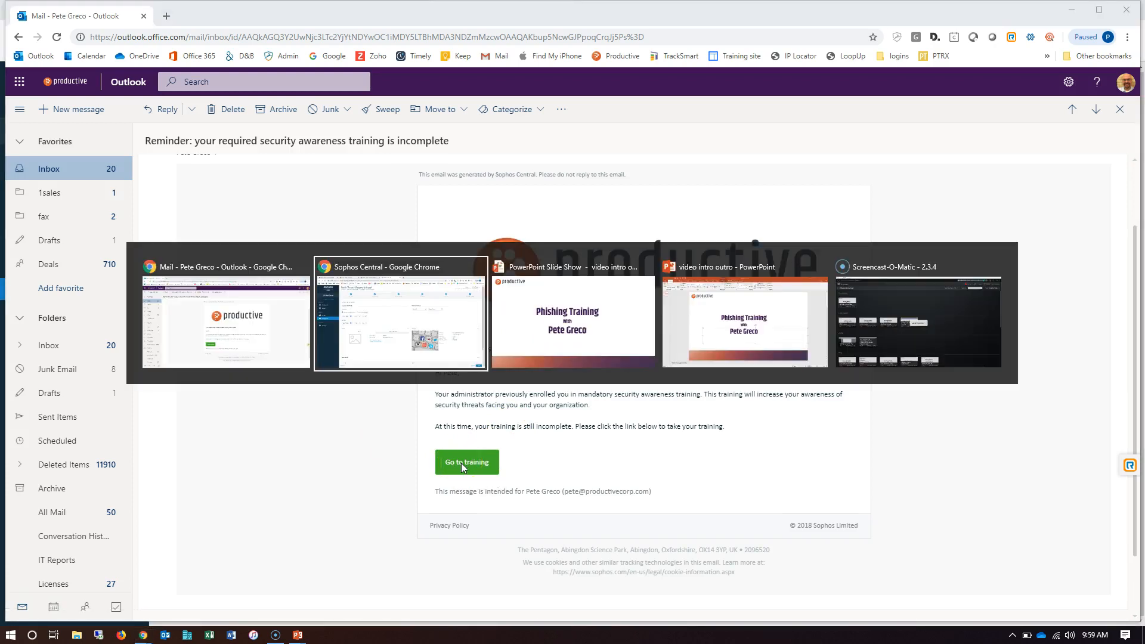
- Return to the review page and finish saving the Password Attack campaign
click(400, 314)
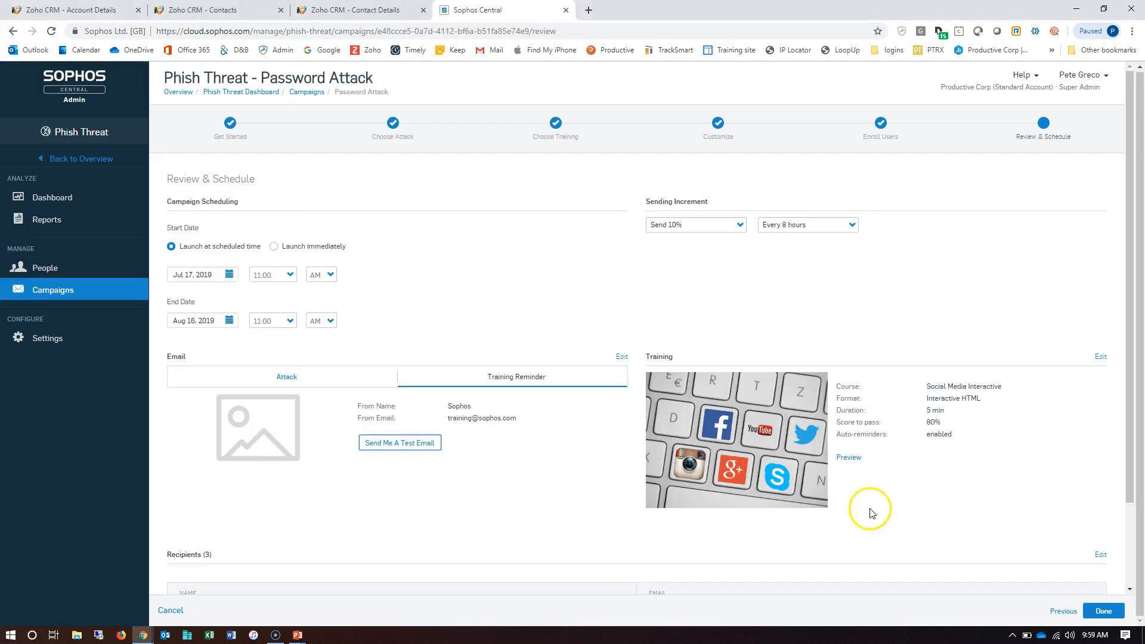
mouse_move(1093, 513)
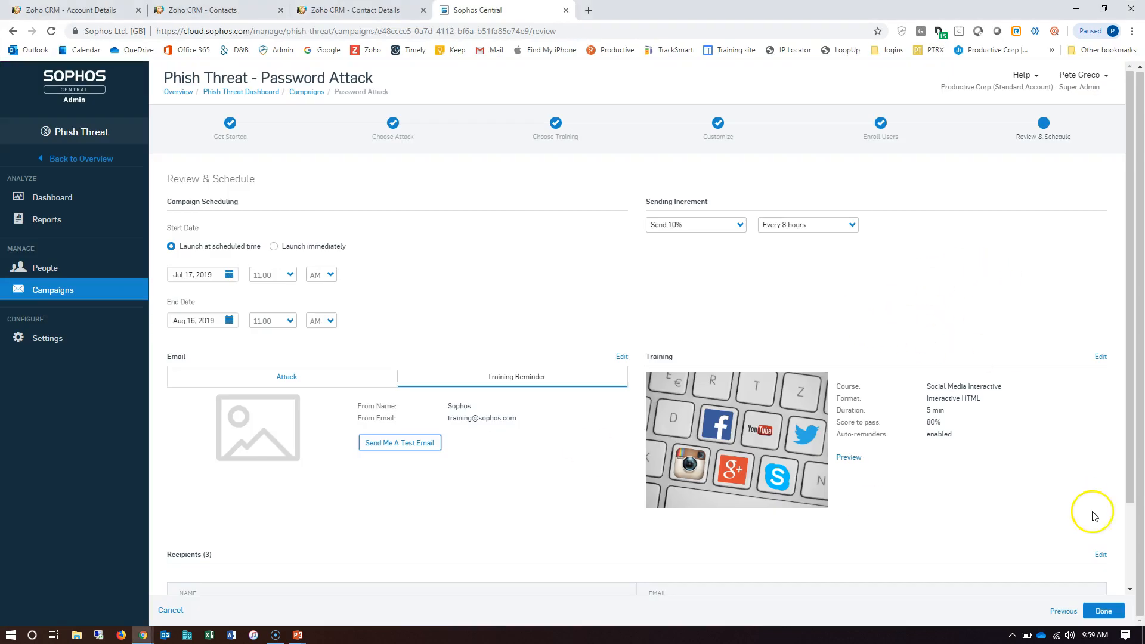
click(1103, 610)
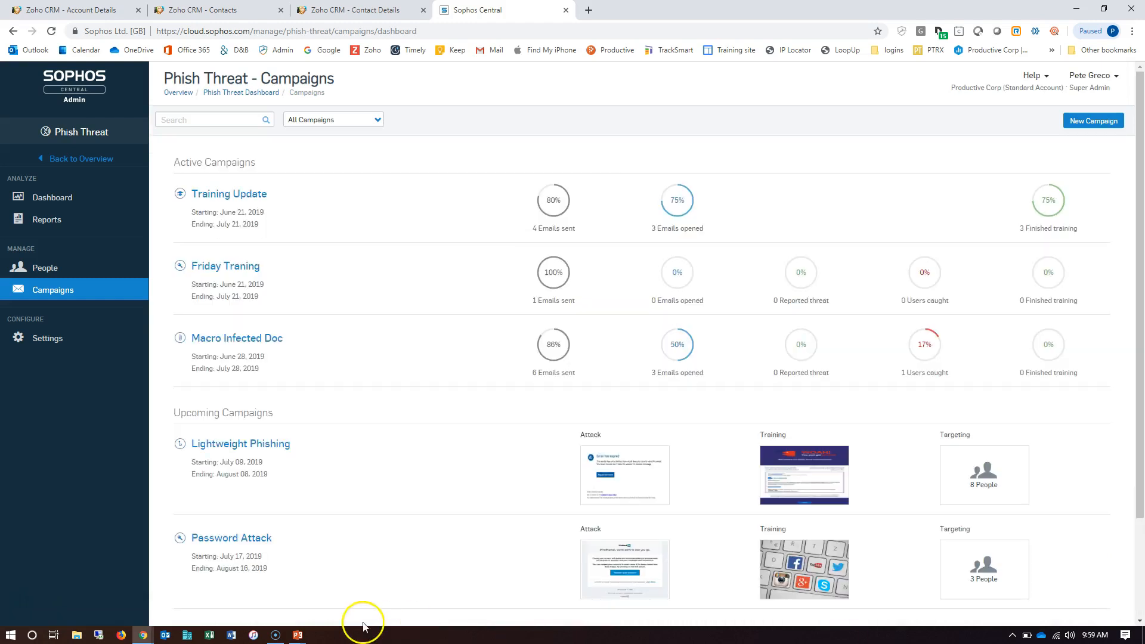
mouse_move(297, 634)
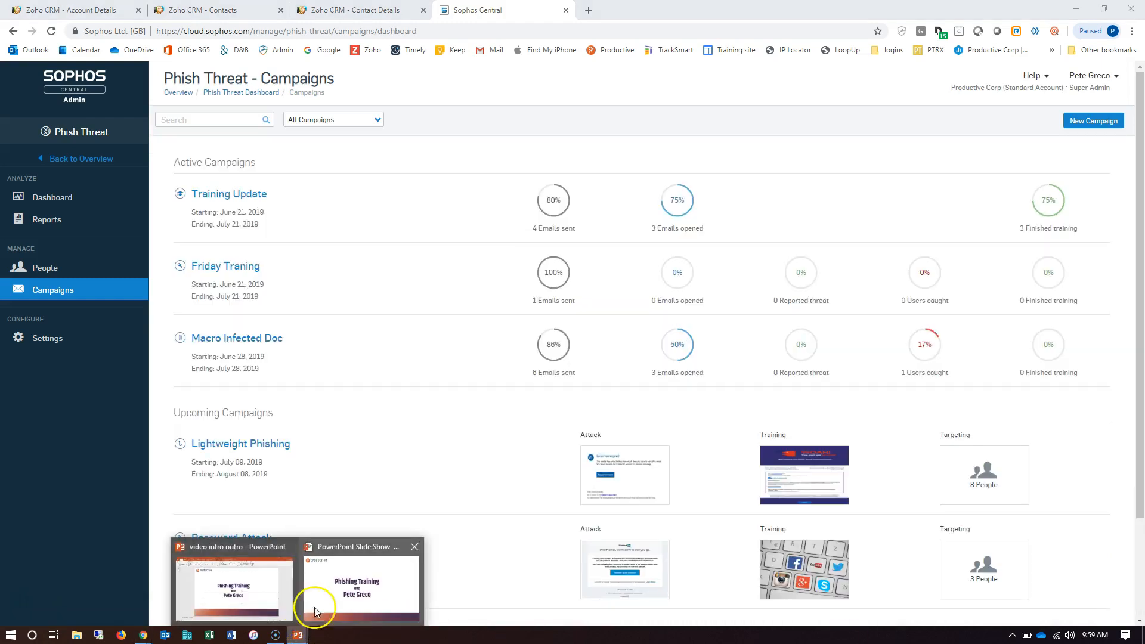